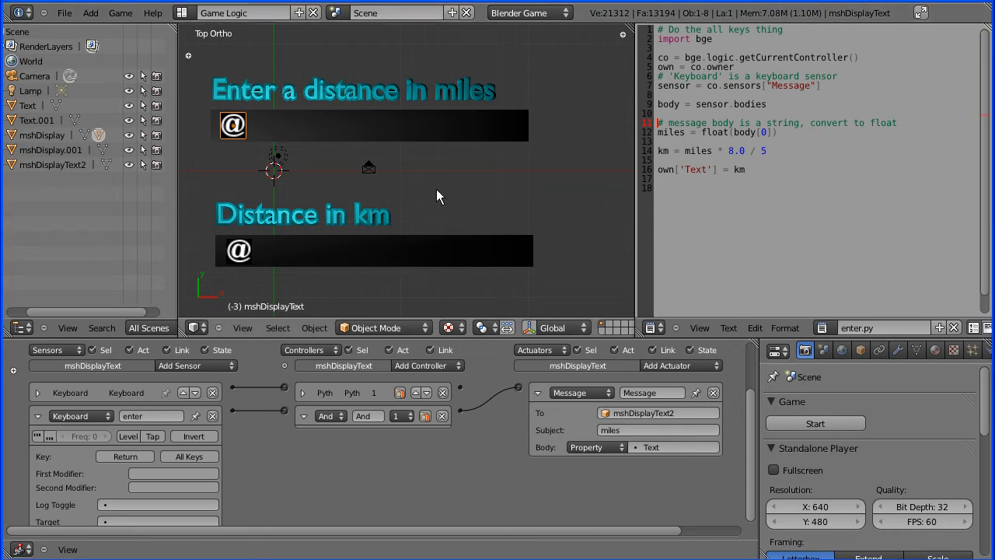
{"action": "mouse_move", "coordinate": [391, 112]}
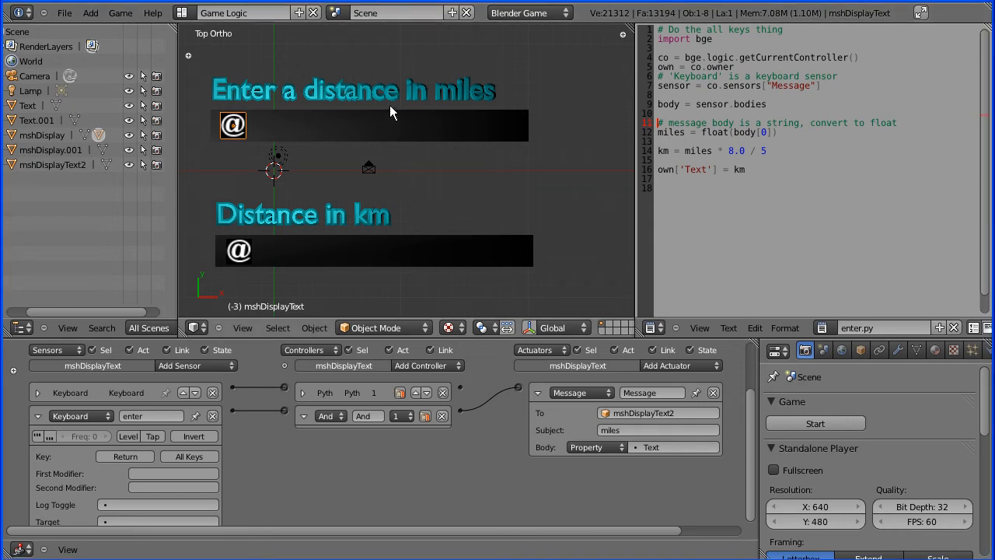
{"action": "mouse_move", "coordinate": [398, 256]}
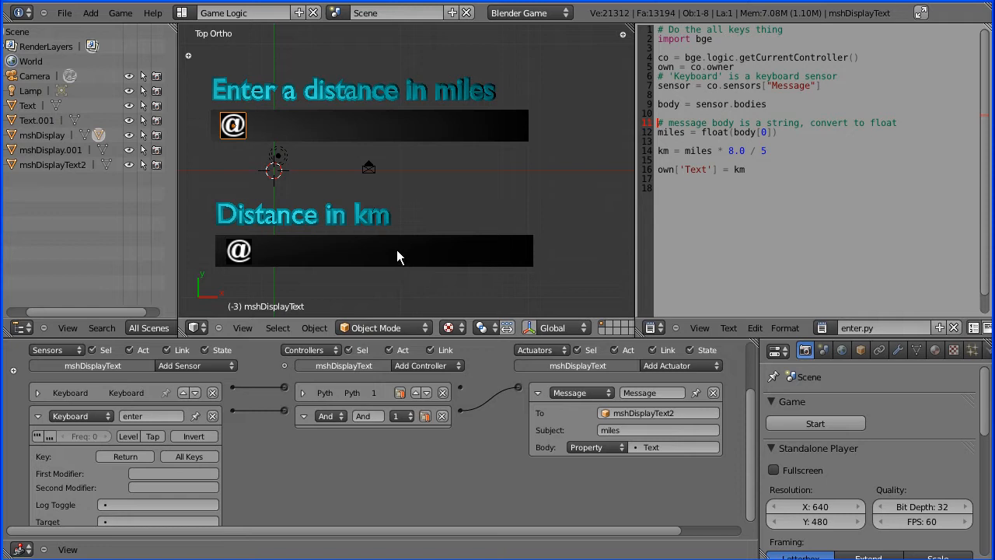
{"action": "mouse_move", "coordinate": [401, 196]}
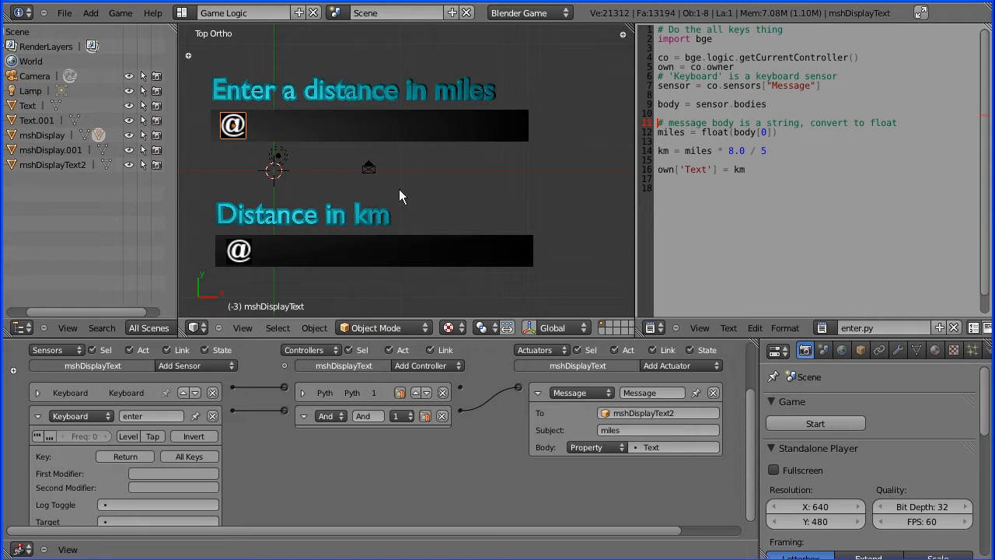
{"action": "mouse_move", "coordinate": [411, 124]}
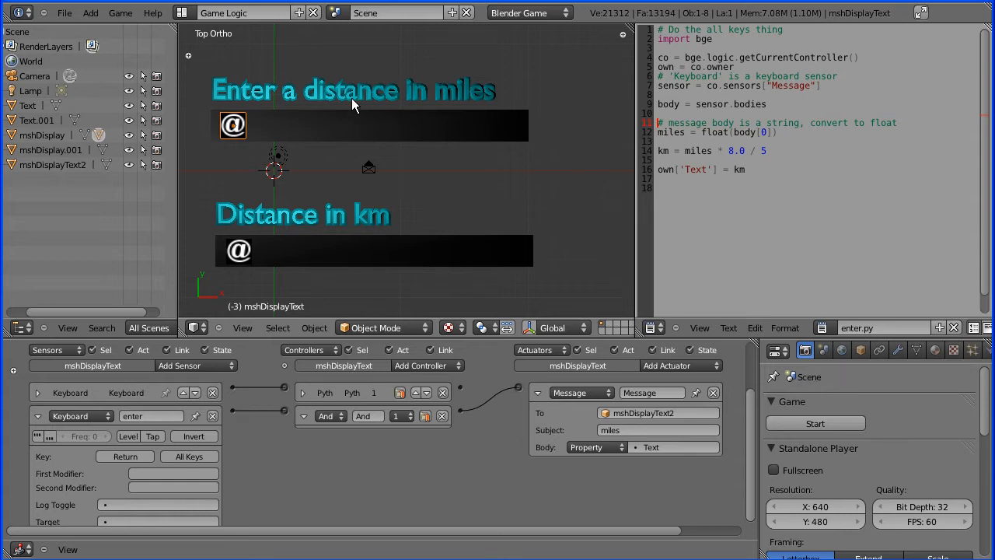
{"action": "mouse_move", "coordinate": [351, 160]}
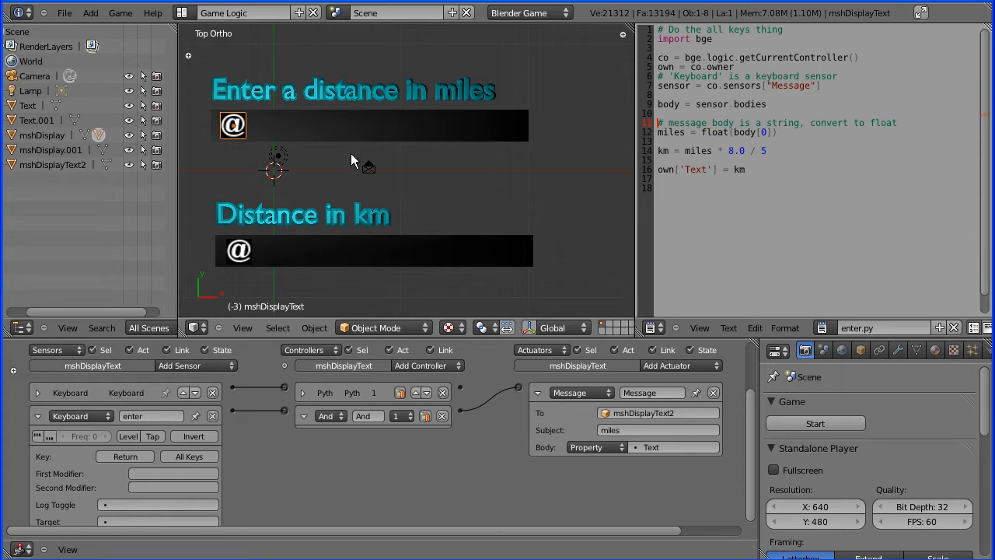
{"action": "mouse_move", "coordinate": [770, 432]}
{"action": "type", "text": "56"}
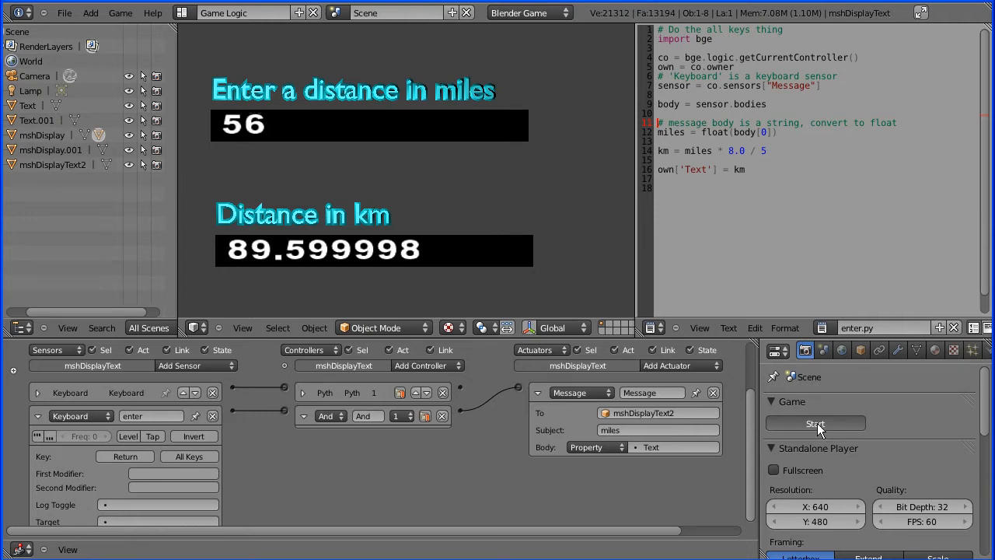
{"action": "mouse_move", "coordinate": [715, 371]}
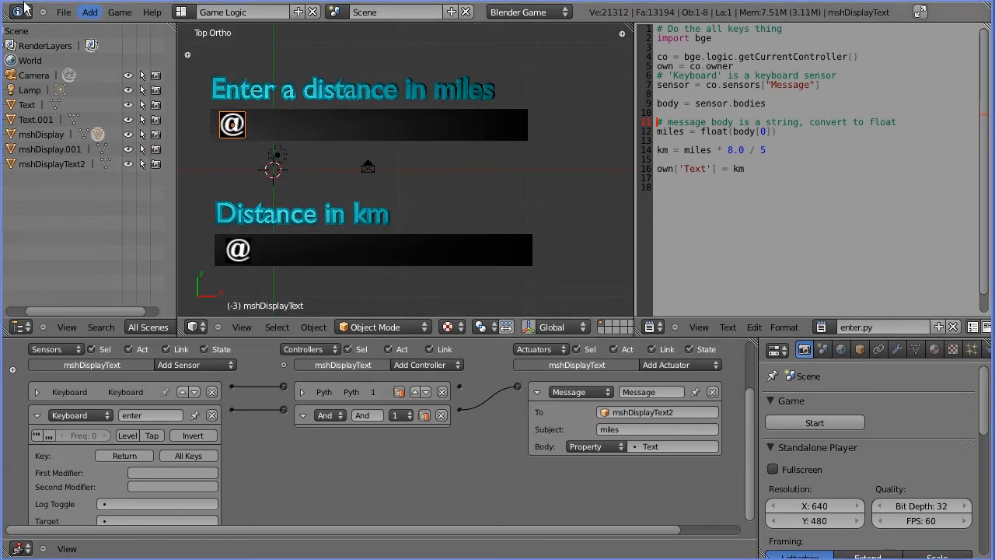
Step: Load the recent hello world project from File > Open Recent
{"action": "left_click", "coordinate": [64, 13]}
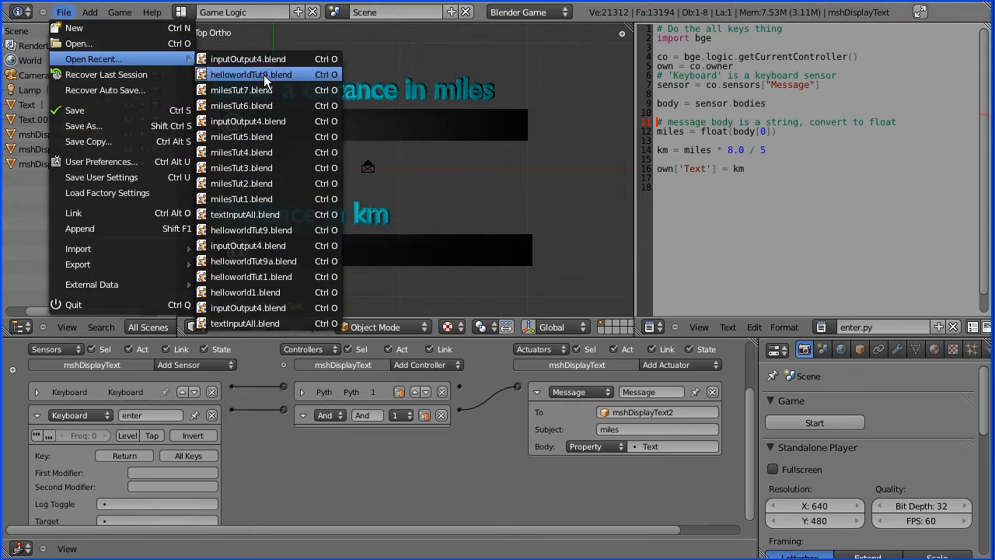
{"action": "left_click", "coordinate": [251, 75]}
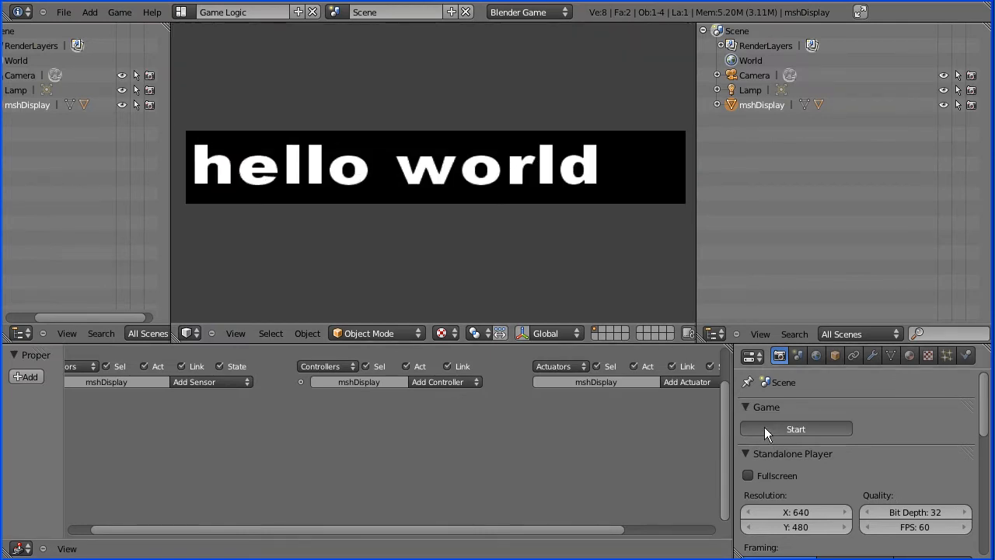
Step: Run the hello world game from the Game panel
{"action": "left_click", "coordinate": [796, 429]}
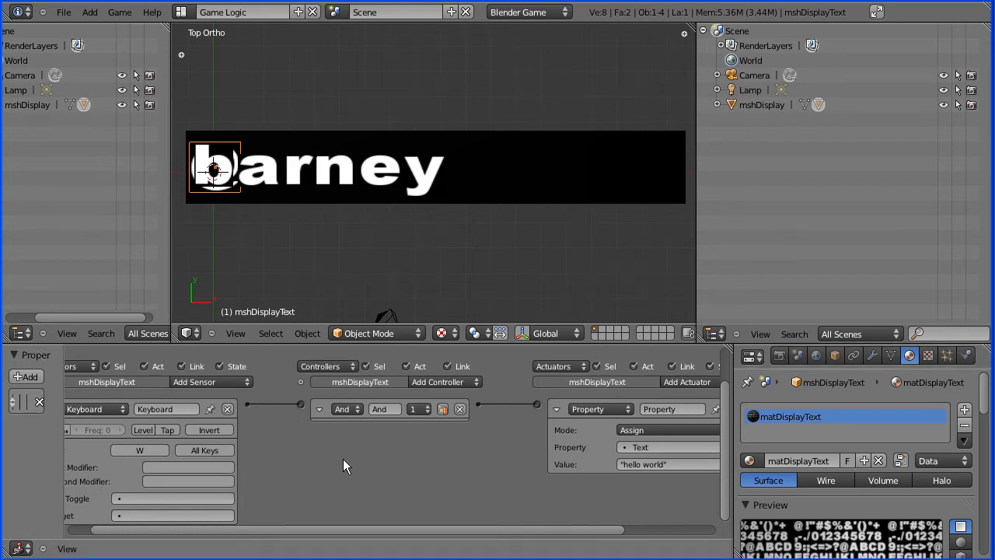
{"action": "mouse_move", "coordinate": [659, 479]}
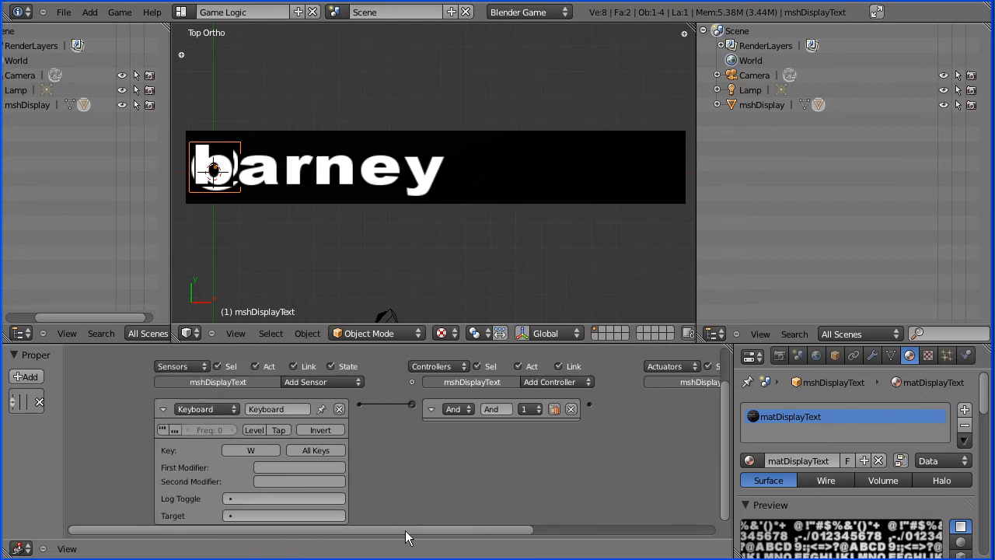
Step: Set the Keyboard sensor to All Keys and replace the And controller with a Python controller
{"action": "left_click", "coordinate": [251, 451]}
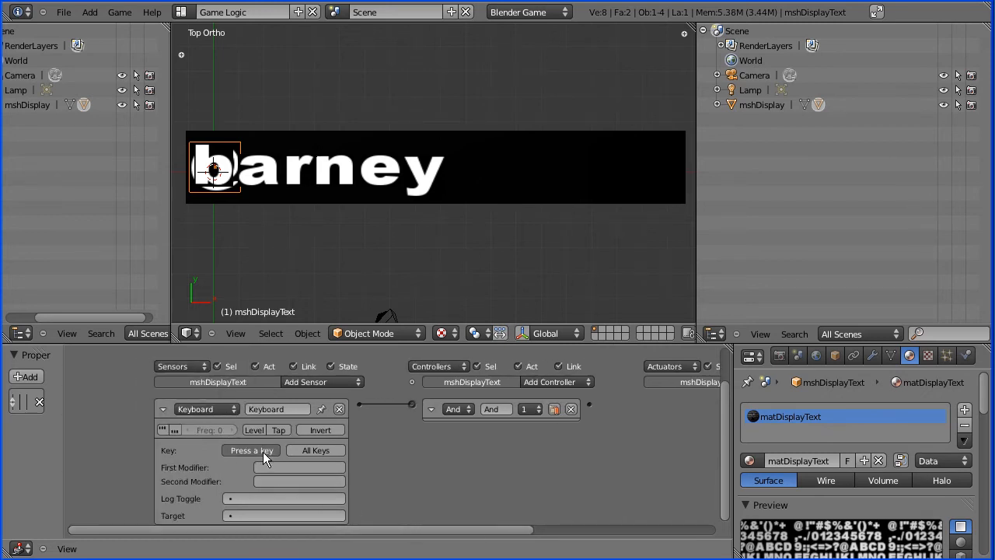
{"action": "left_click", "coordinate": [314, 451]}
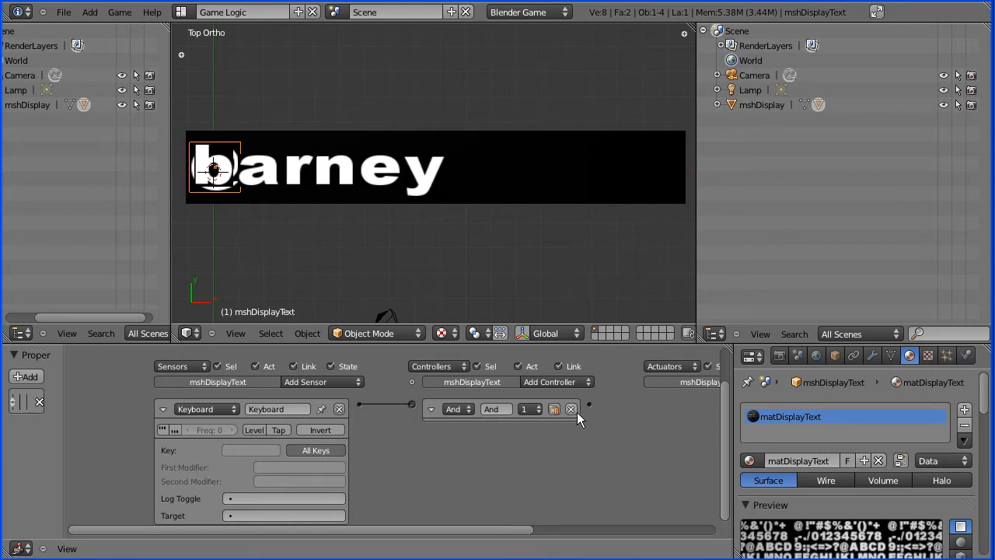
{"action": "left_click", "coordinate": [552, 382]}
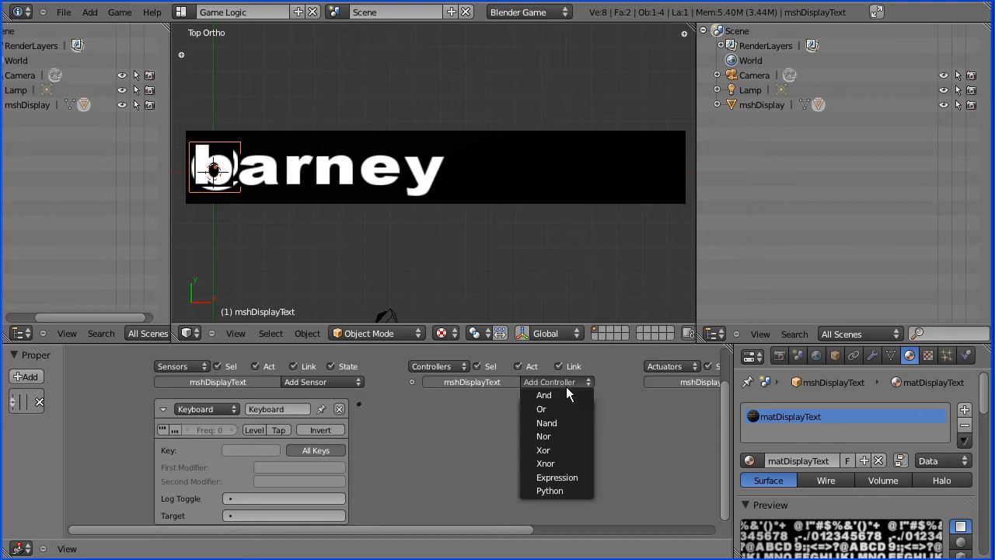
{"action": "left_click", "coordinate": [550, 491]}
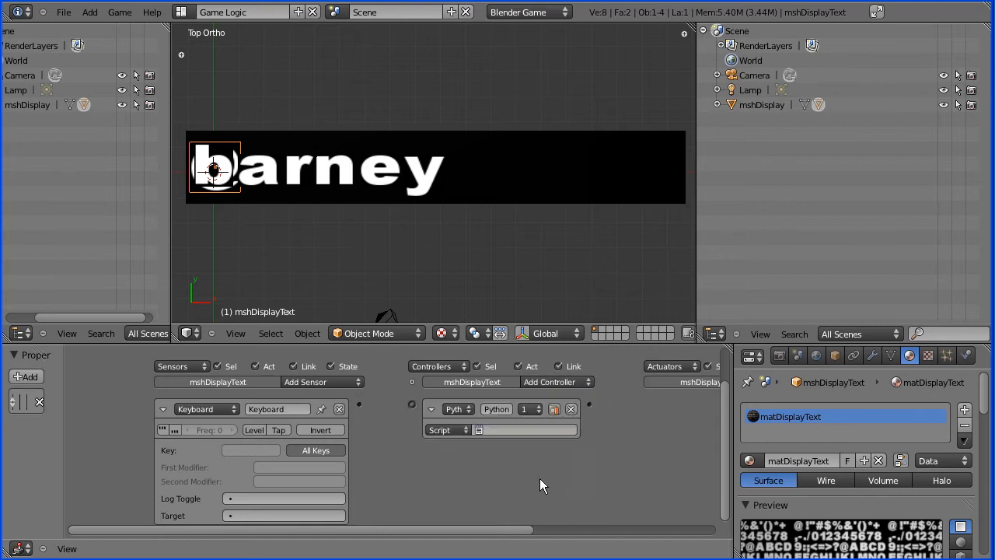
{"action": "mouse_move", "coordinate": [901, 335]}
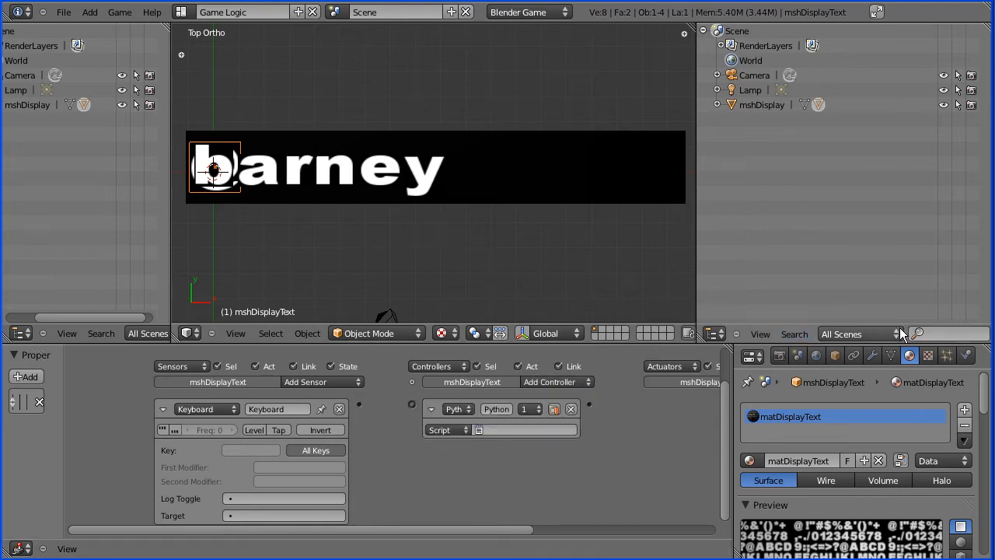
Step: Turn the top-right area into a Text Editor and create a new Text.py script
{"action": "left_click", "coordinate": [718, 333]}
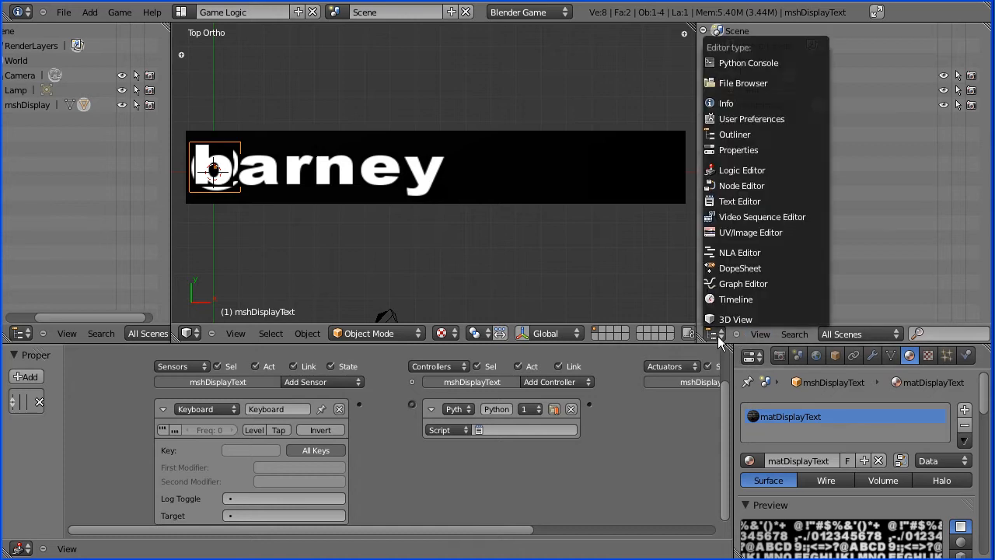
{"action": "left_click", "coordinate": [738, 201]}
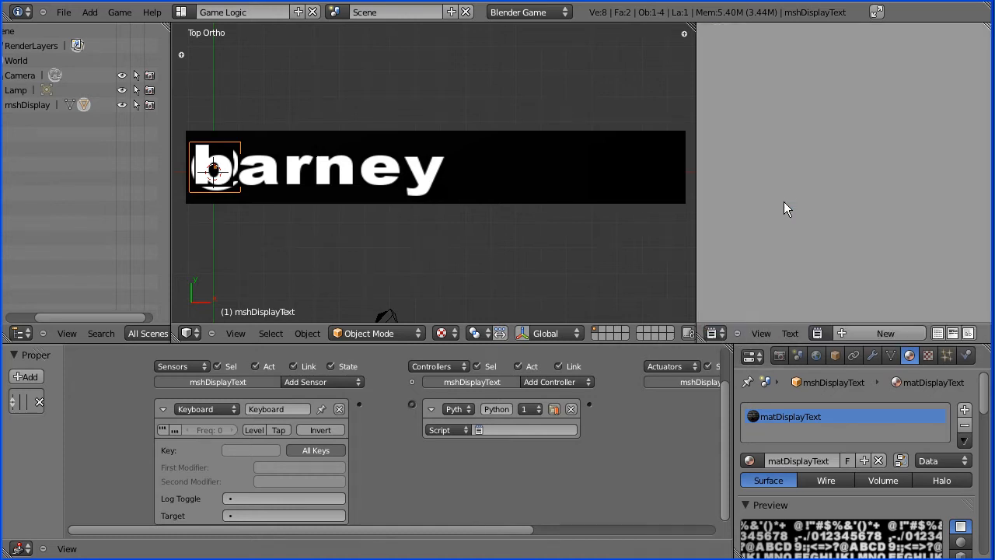
{"action": "mouse_move", "coordinate": [842, 342]}
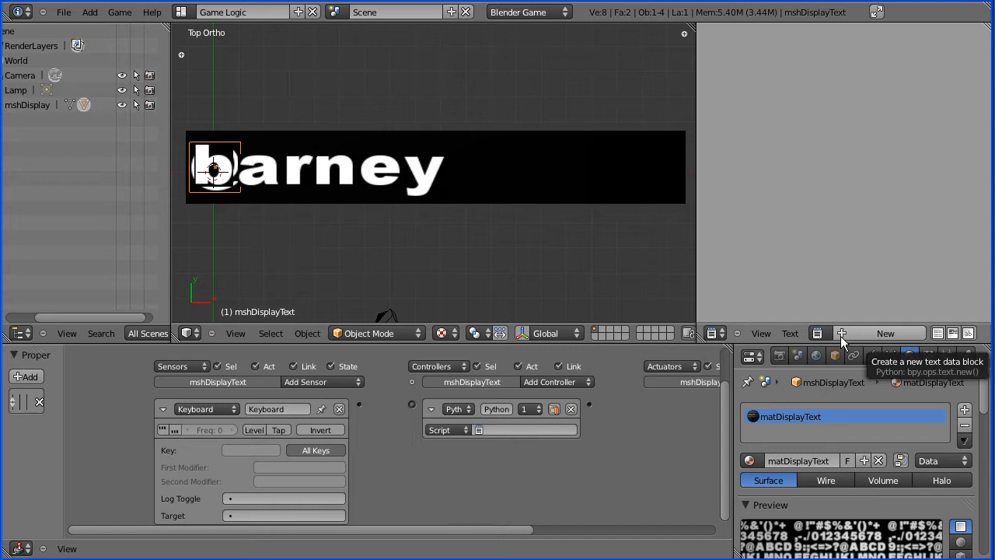
{"action": "left_click", "coordinate": [885, 333]}
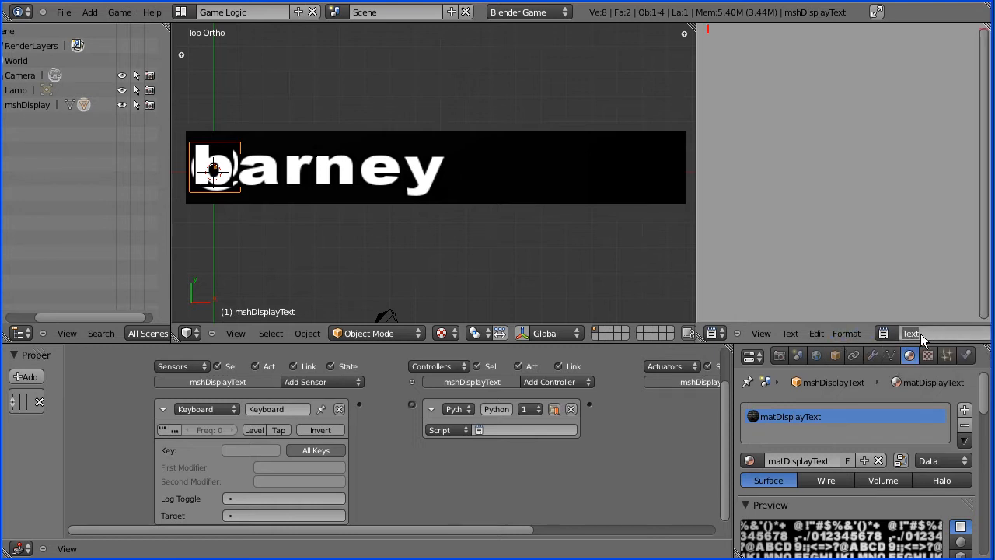
{"action": "mouse_move", "coordinate": [951, 339]}
{"action": "type", "text": ".py"}
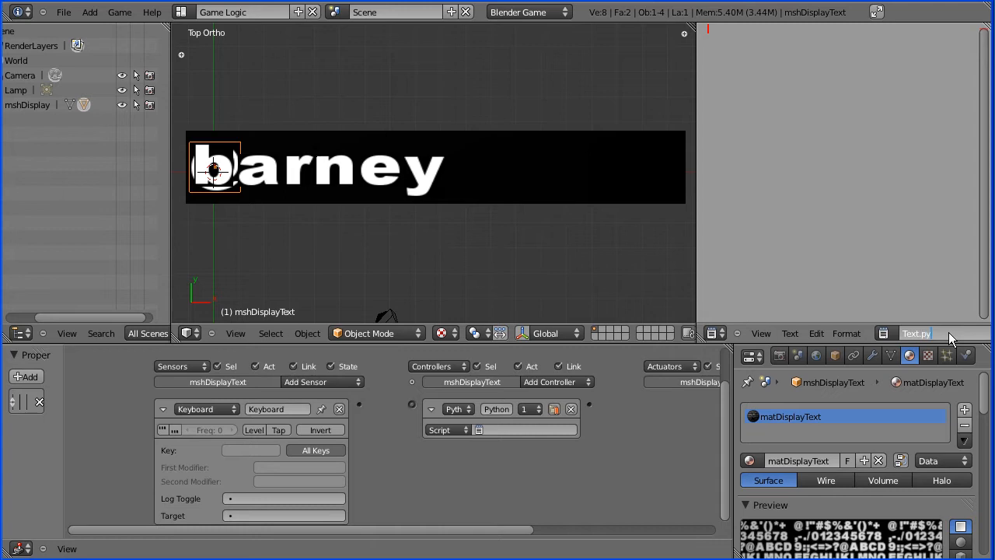
{"action": "left_click", "coordinate": [478, 429]}
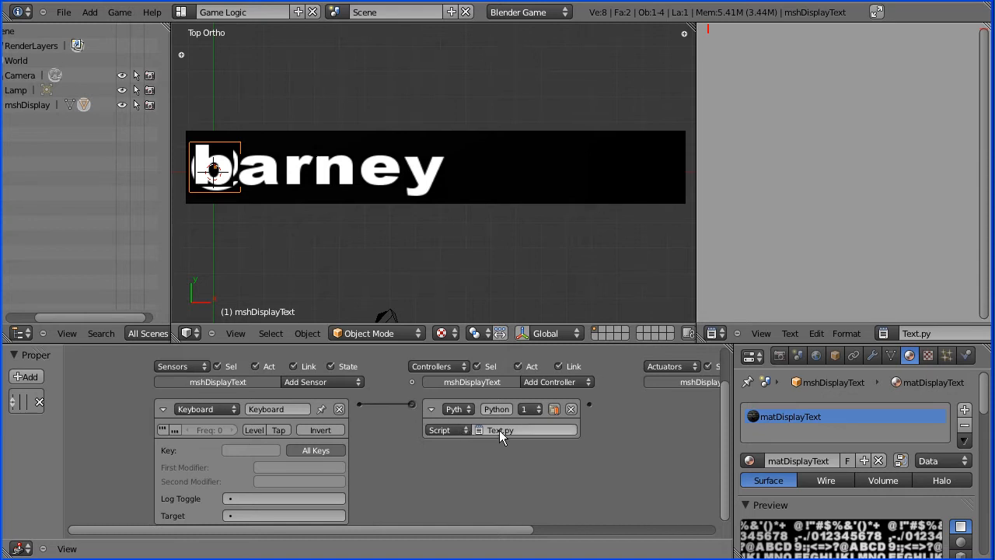
{"action": "mouse_move", "coordinate": [501, 432]}
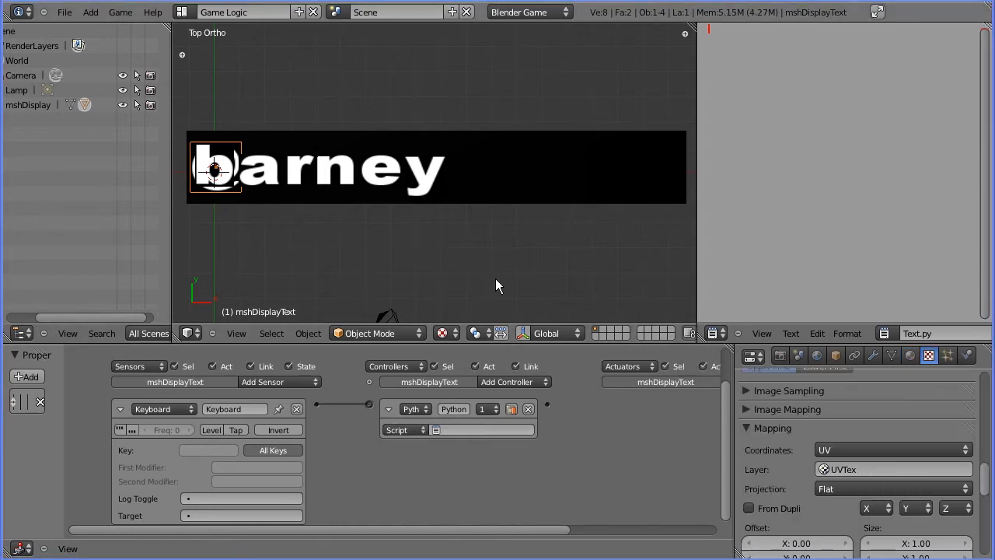
{"action": "mouse_move", "coordinate": [403, 267]}
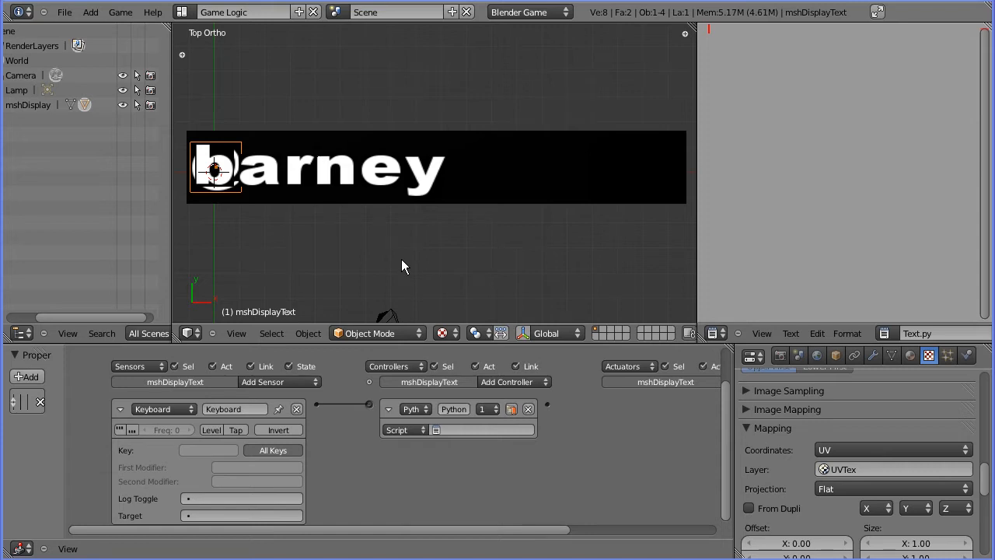
{"action": "mouse_move", "coordinate": [765, 52]}
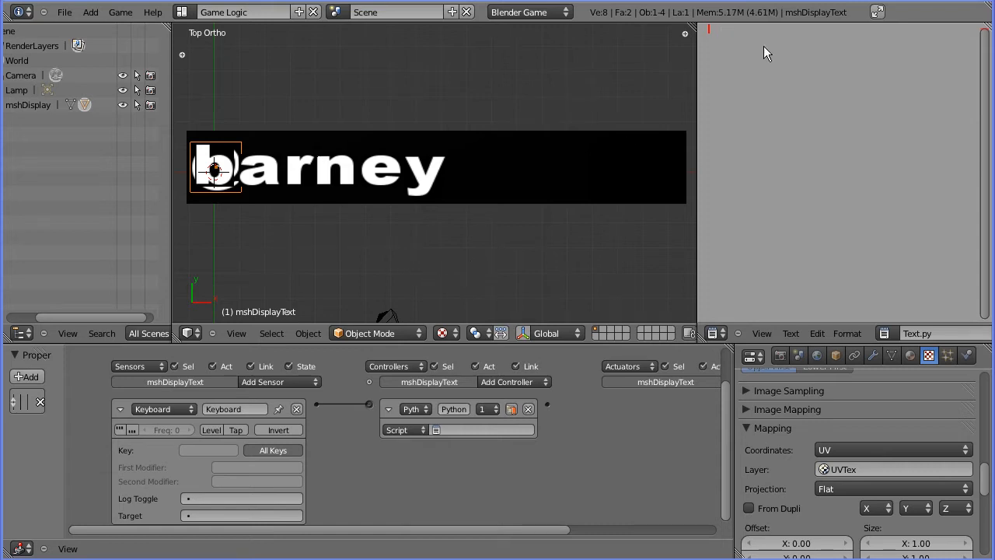
{"action": "mouse_move", "coordinate": [420, 290]}
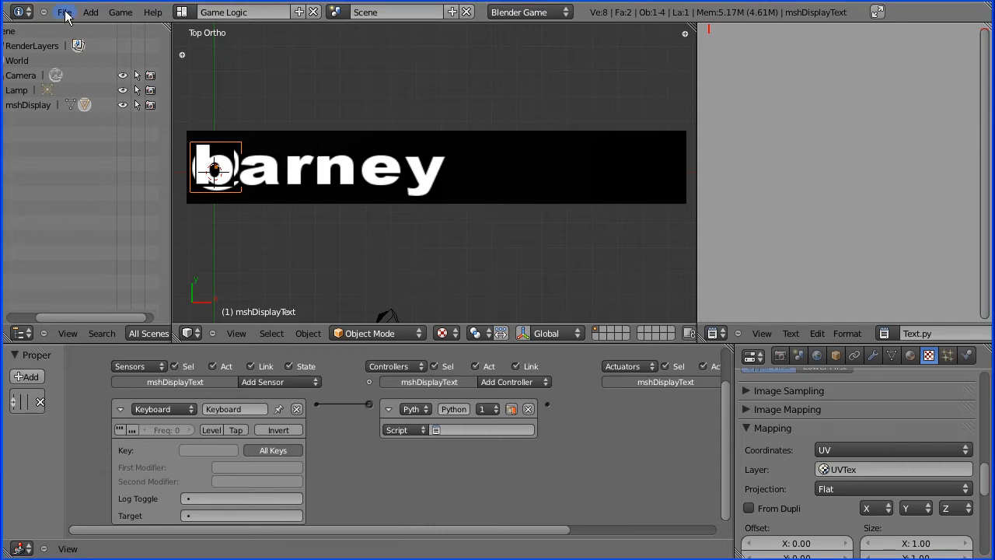
Step: Save the scene as milesTut1.blend in the milesKm folder
{"action": "left_click", "coordinate": [65, 12]}
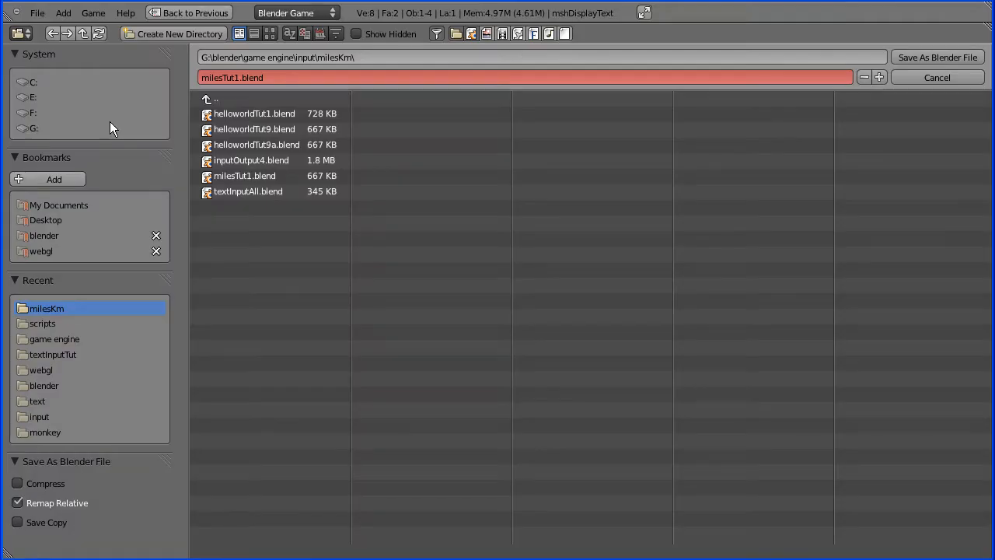
{"action": "left_click", "coordinate": [246, 175]}
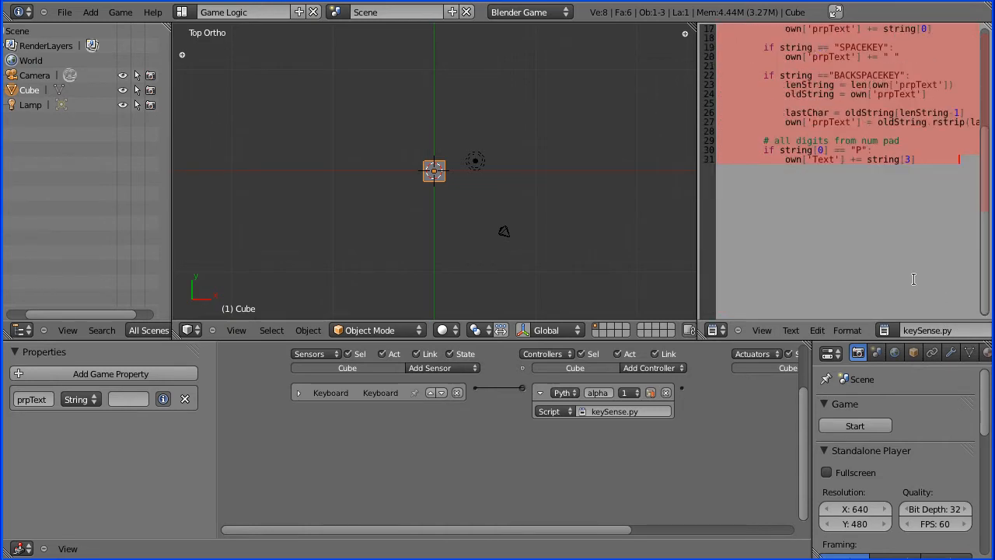
Step: Reopen milesTut1.blend from the recent files list
{"action": "left_click", "coordinate": [816, 329]}
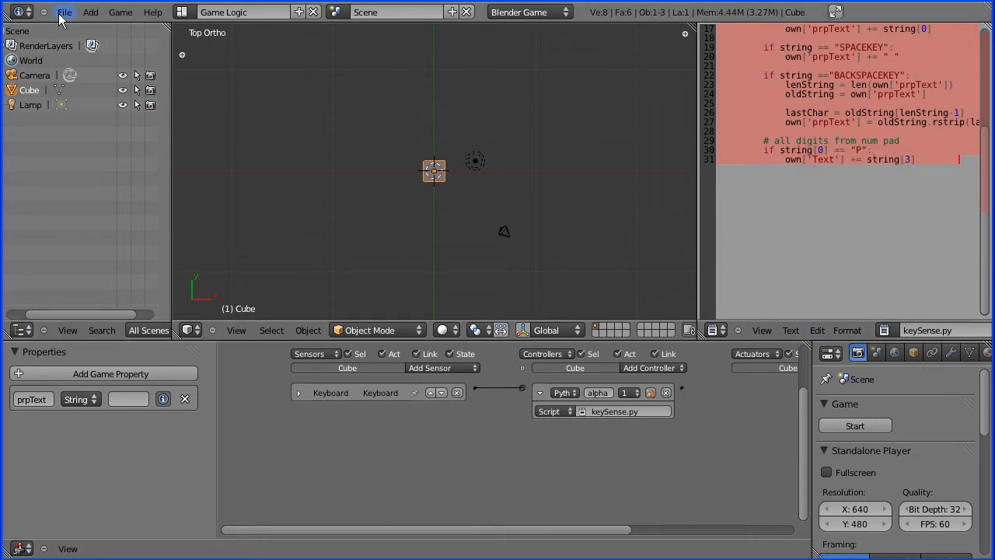
{"action": "left_click", "coordinate": [66, 12]}
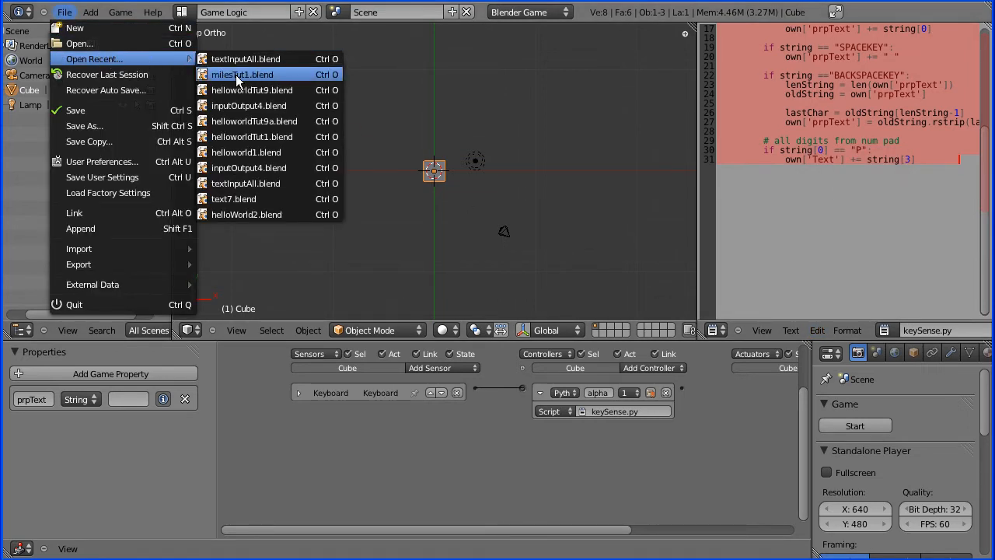
{"action": "left_click", "coordinate": [243, 74]}
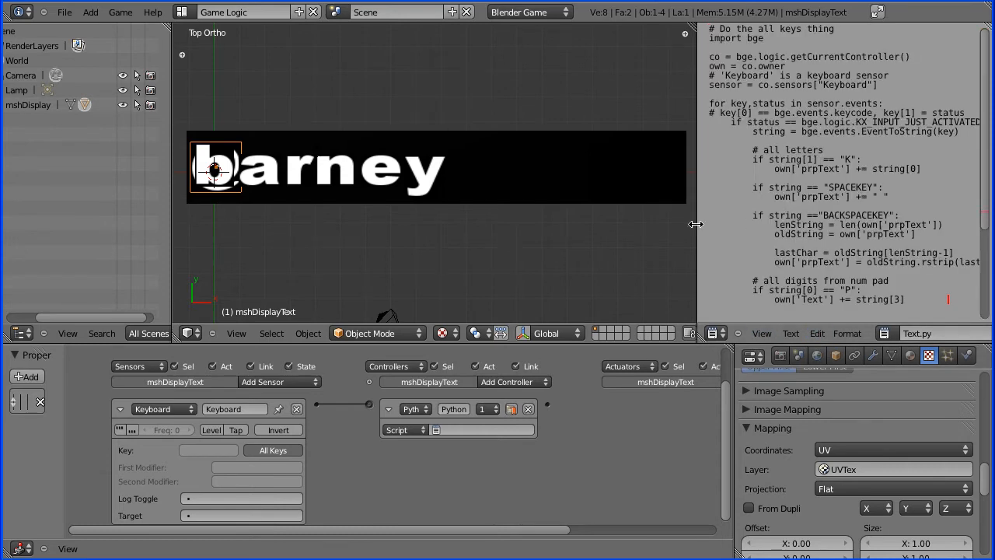
Step: Widen the Text Editor area for editing the script
{"action": "left_click_drag", "start_coordinate": [696, 224], "coordinate": [614, 223]}
{"action": "type", "text": "Text"}
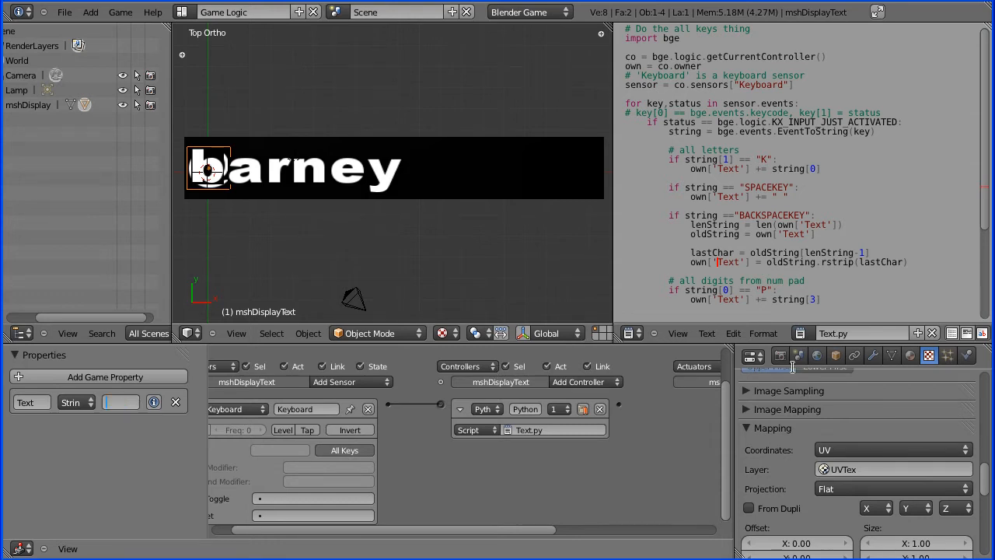
Step: Start the game from Render properties to test typing letters, then return to the editor
{"action": "left_click", "coordinate": [781, 355]}
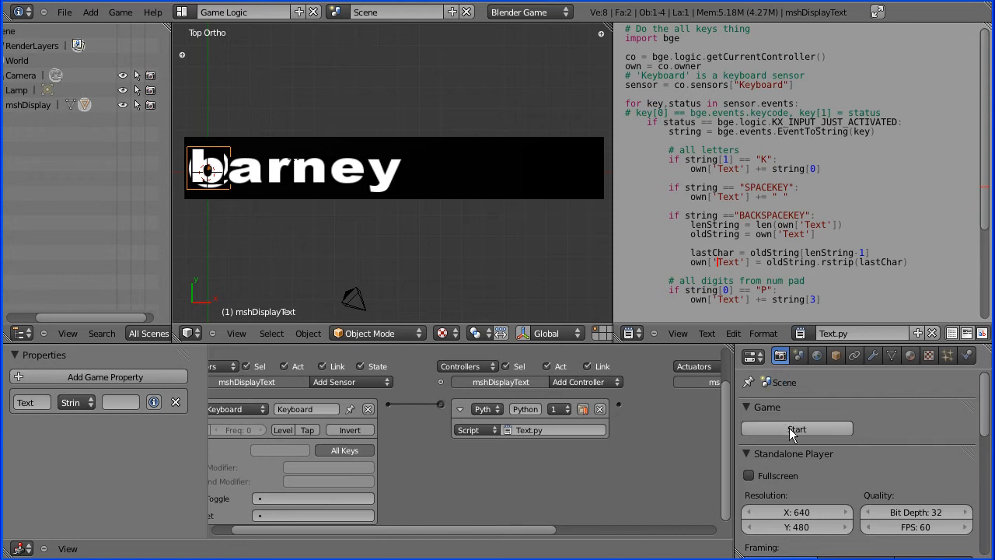
{"action": "left_click", "coordinate": [796, 429]}
{"action": "type", "text": "HELL"}
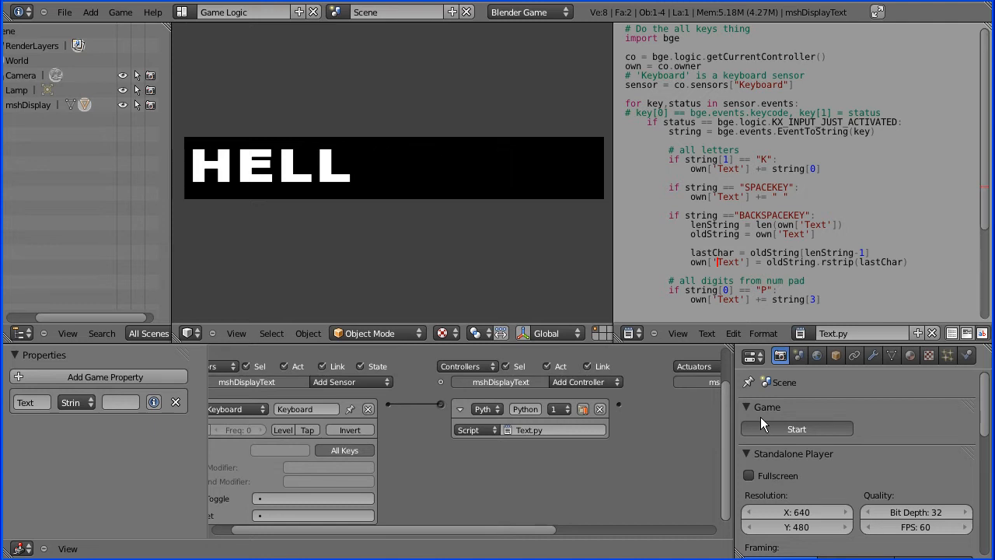
{"action": "left_click", "coordinate": [796, 429]}
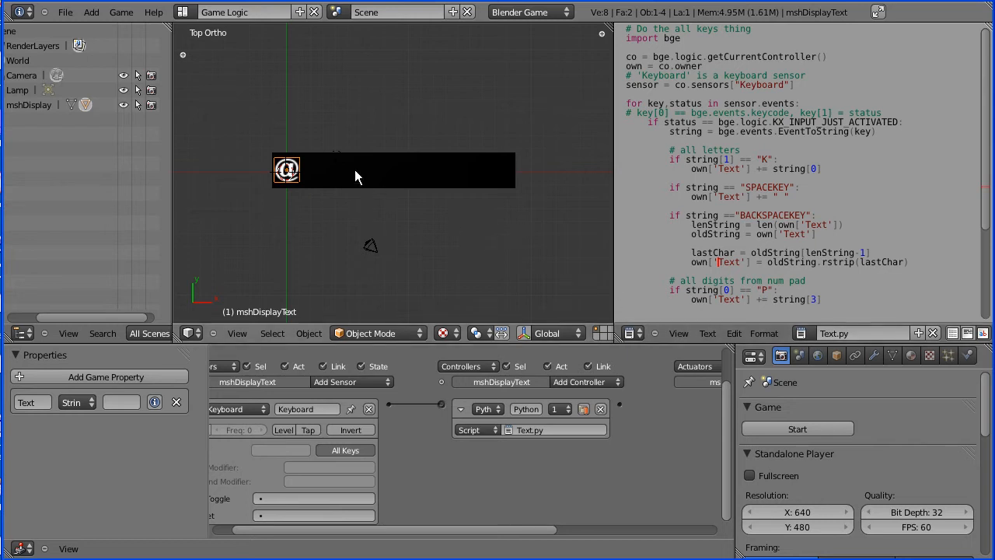
Step: Add a text object above the bar and edit it to read Enter dinstance in miles
{"action": "left_click", "coordinate": [90, 13]}
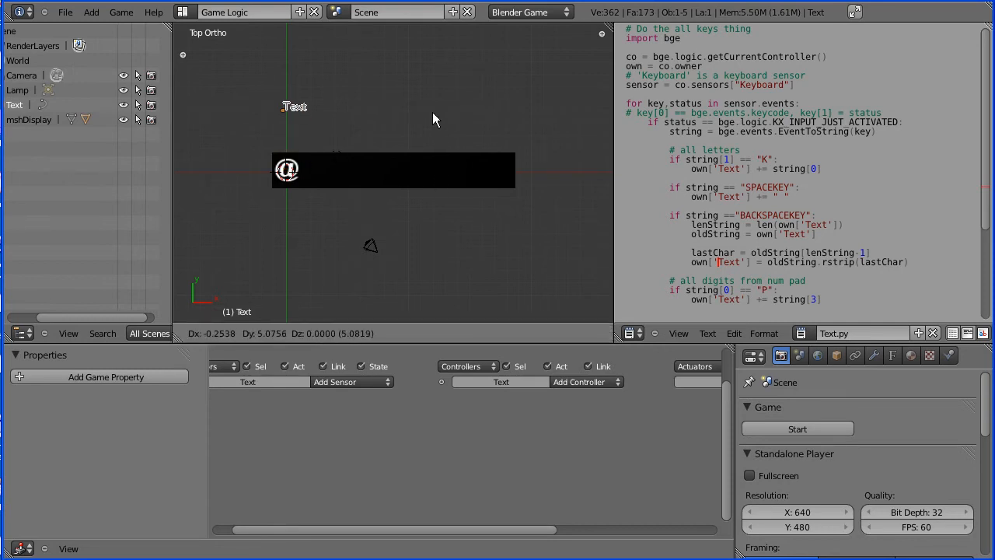
{"action": "left_click", "coordinate": [376, 333]}
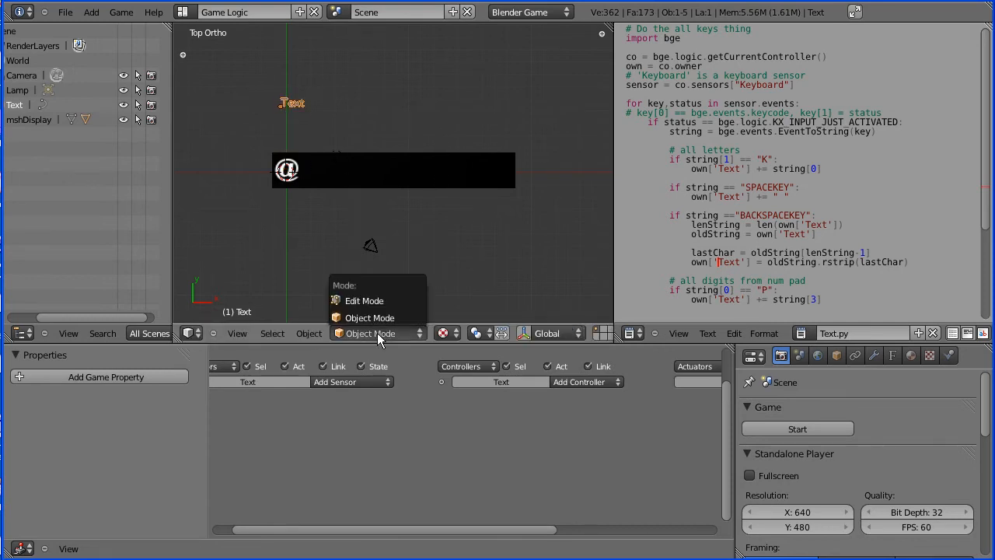
{"action": "left_click", "coordinate": [363, 302]}
{"action": "type", "text": "Enter dinstance in mi"}
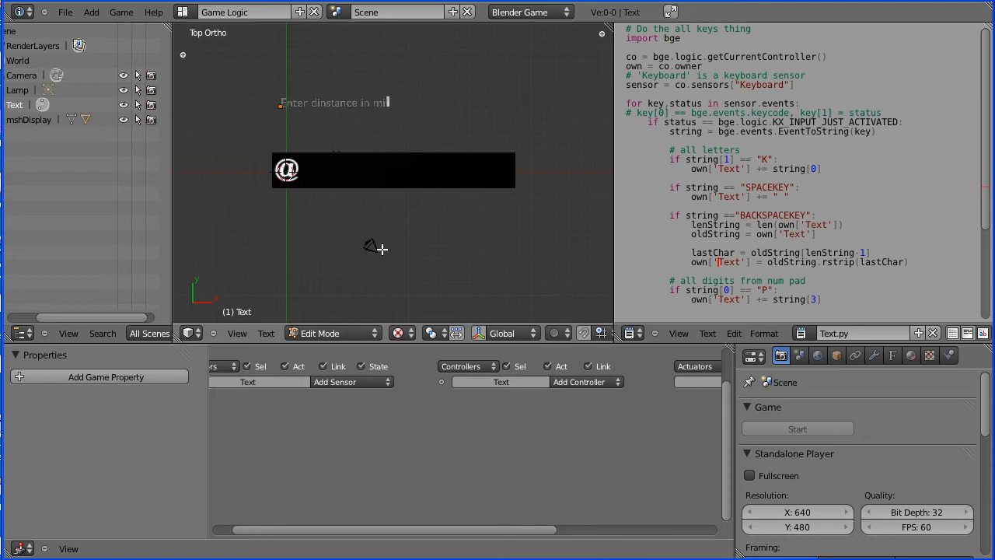
{"action": "type", "text": "les"}
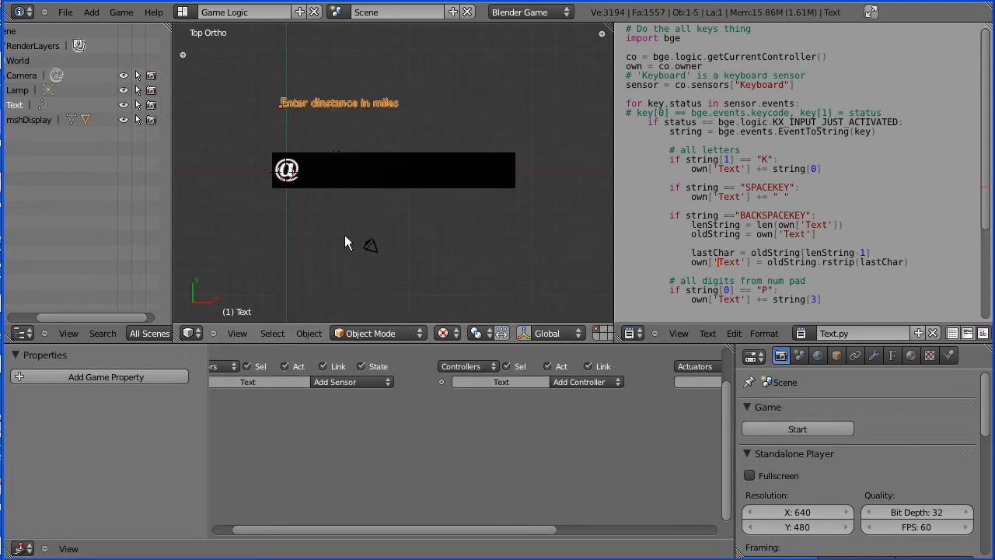
{"action": "mouse_move", "coordinate": [420, 105]}
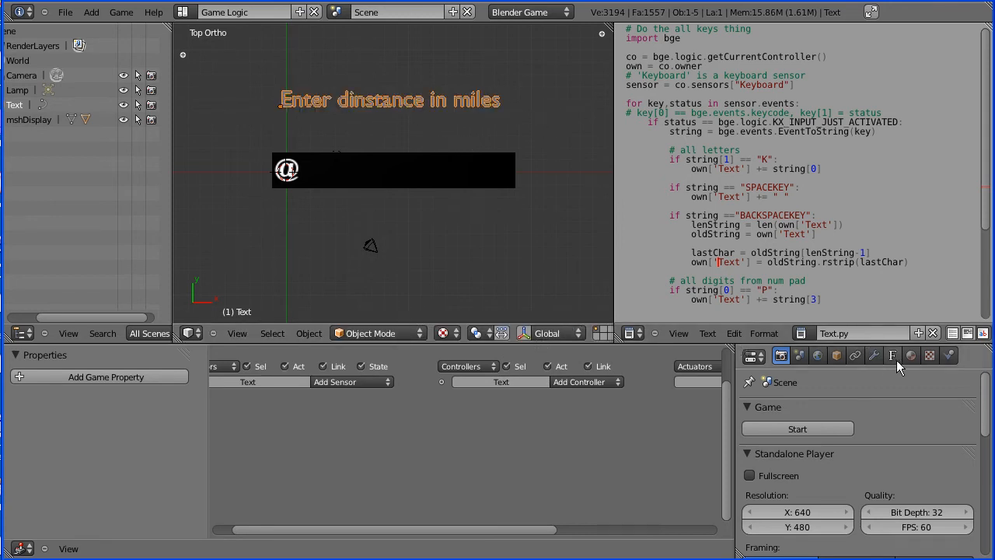
Step: Give the label a Geometry Bevel Depth of 0.1 in Object Data properties
{"action": "left_click", "coordinate": [893, 355]}
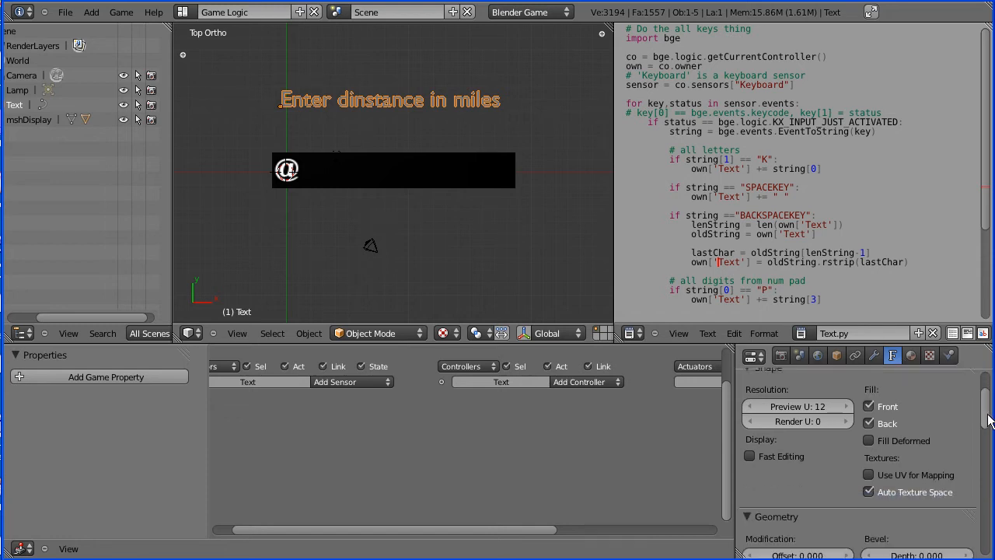
{"action": "scroll", "scroll_direction": "down", "scroll_amount": 3}
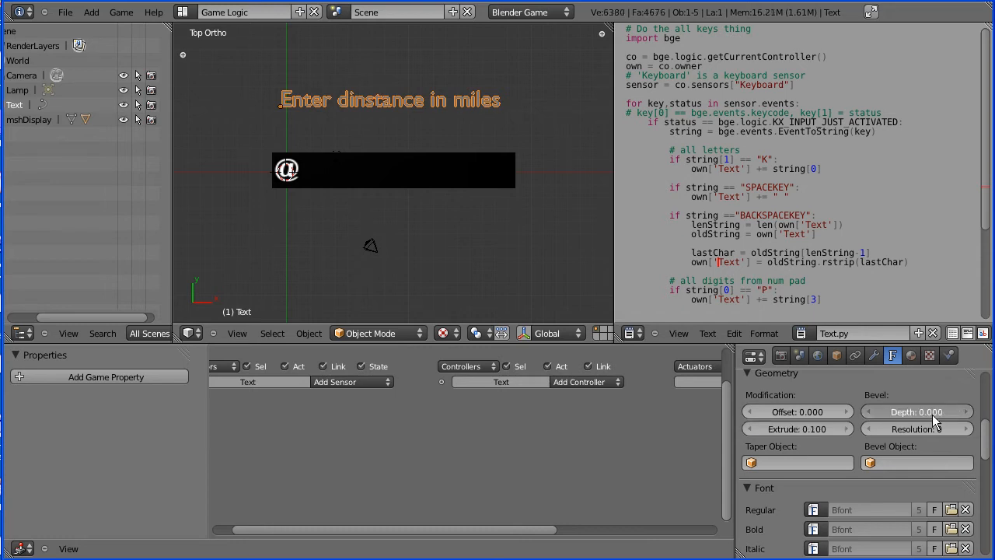
{"action": "left_click", "coordinate": [917, 410]}
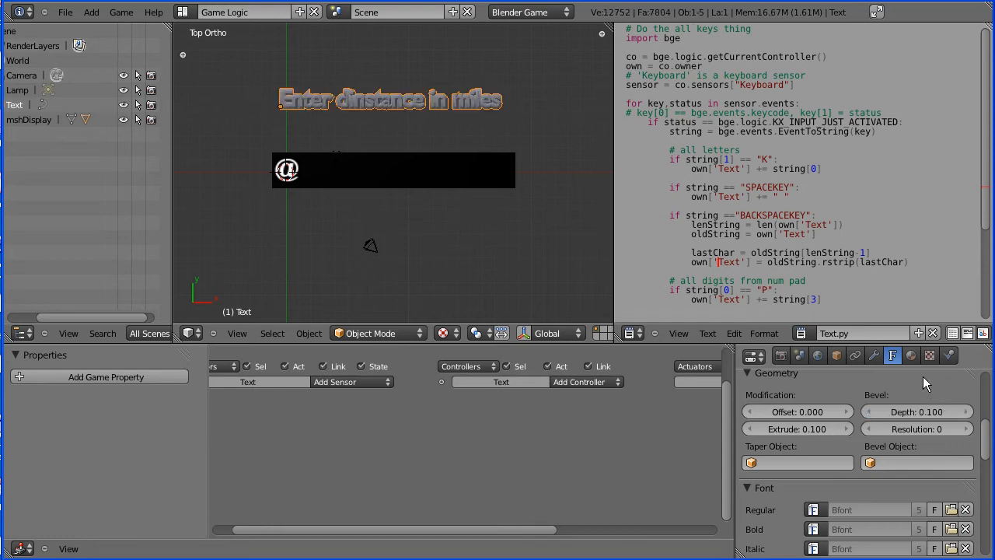
Step: Name the label's material matBlue and set its diffuse colour to blue
{"action": "left_click", "coordinate": [911, 355]}
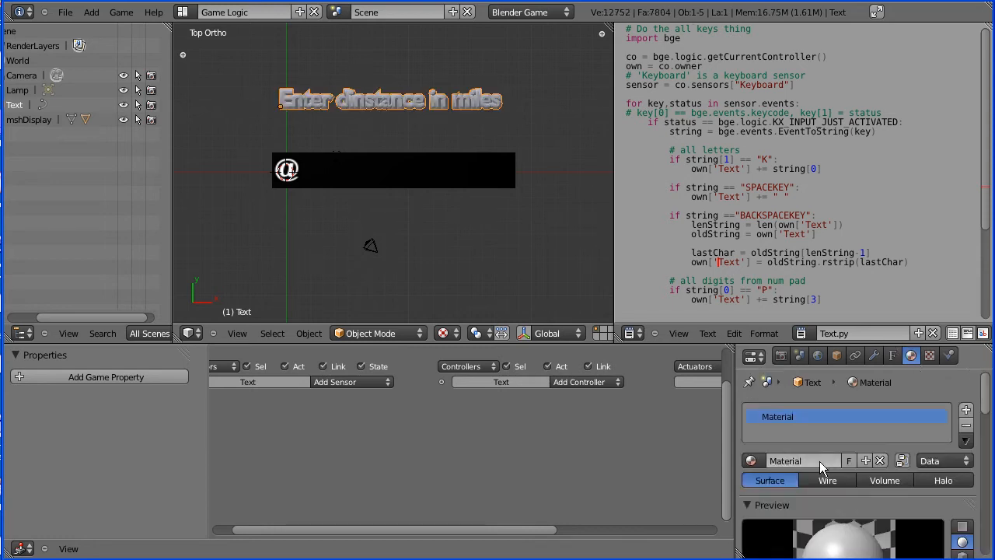
{"action": "left_click", "coordinate": [800, 460]}
{"action": "type", "text": "matBlue"}
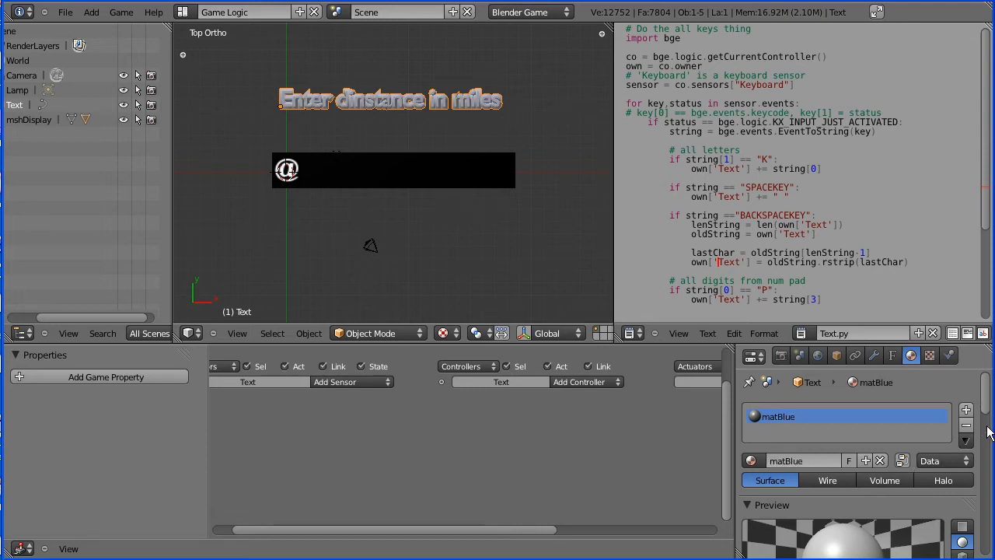
{"action": "scroll", "scroll_direction": "down", "scroll_amount": 3}
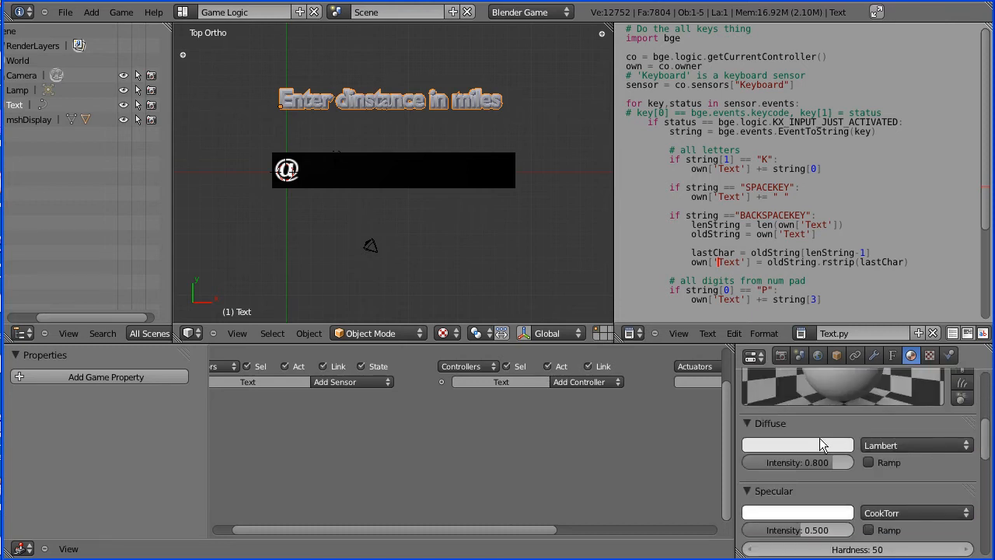
{"action": "left_click", "coordinate": [796, 445]}
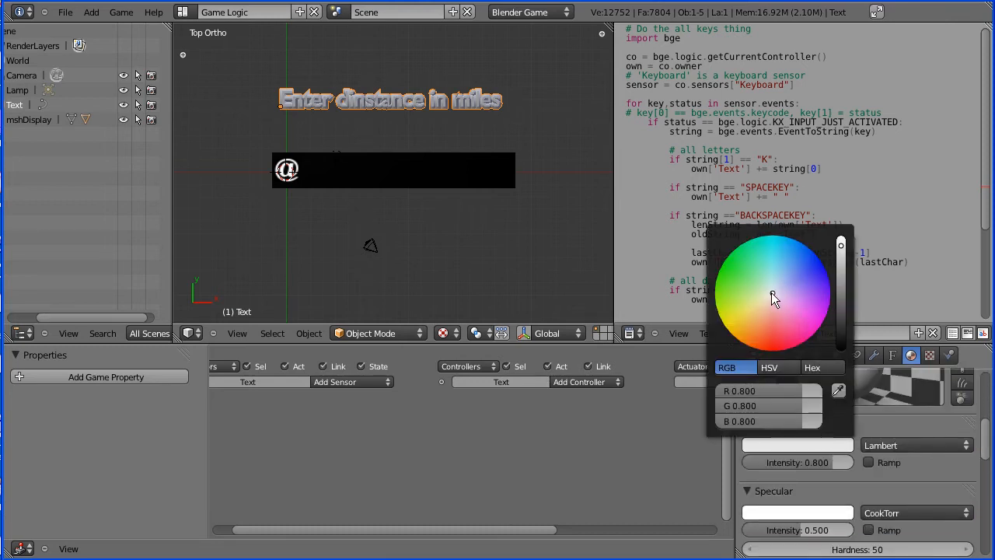
{"action": "left_click", "coordinate": [812, 248]}
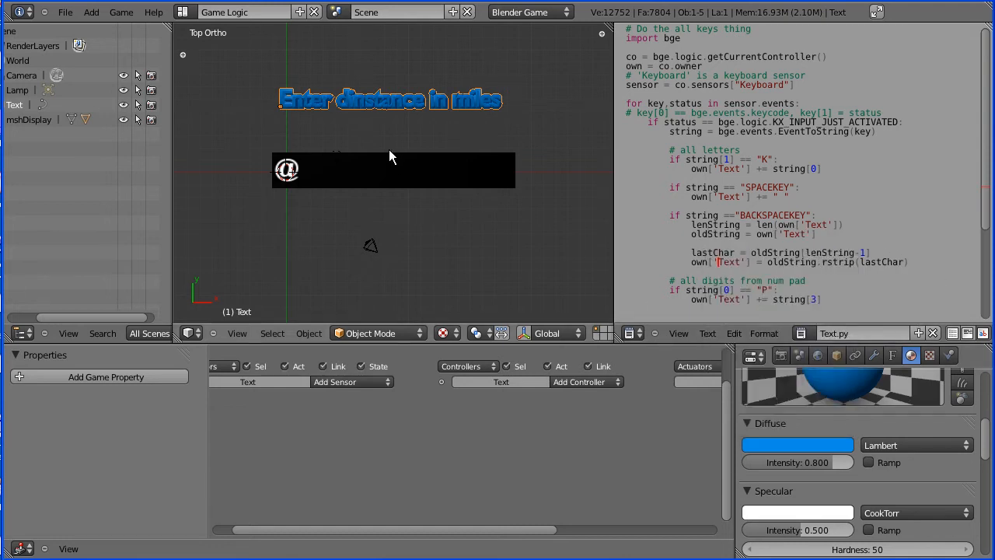
{"action": "mouse_move", "coordinate": [373, 107]}
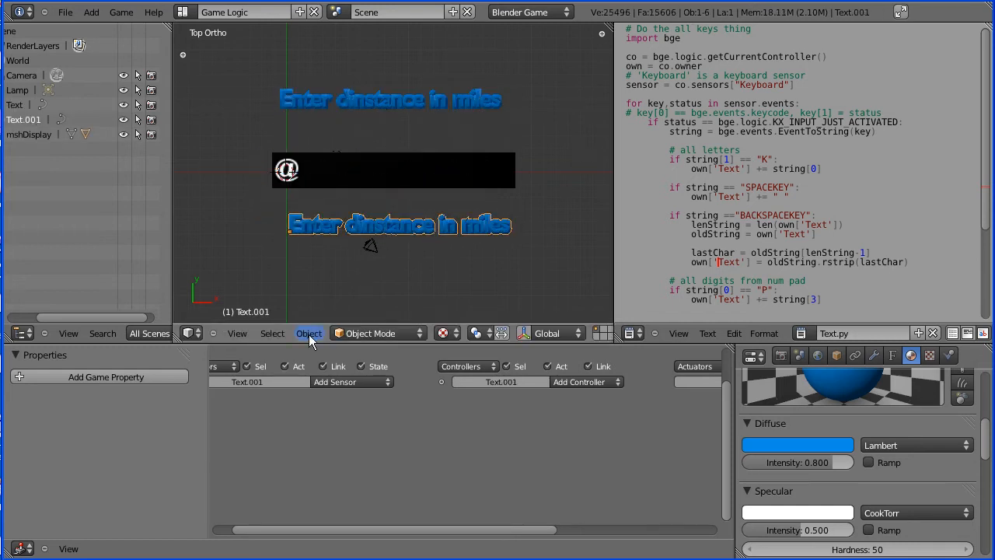
Step: Edit the copied label's text to read the Km distance and return to Object Mode
{"action": "left_click", "coordinate": [377, 333]}
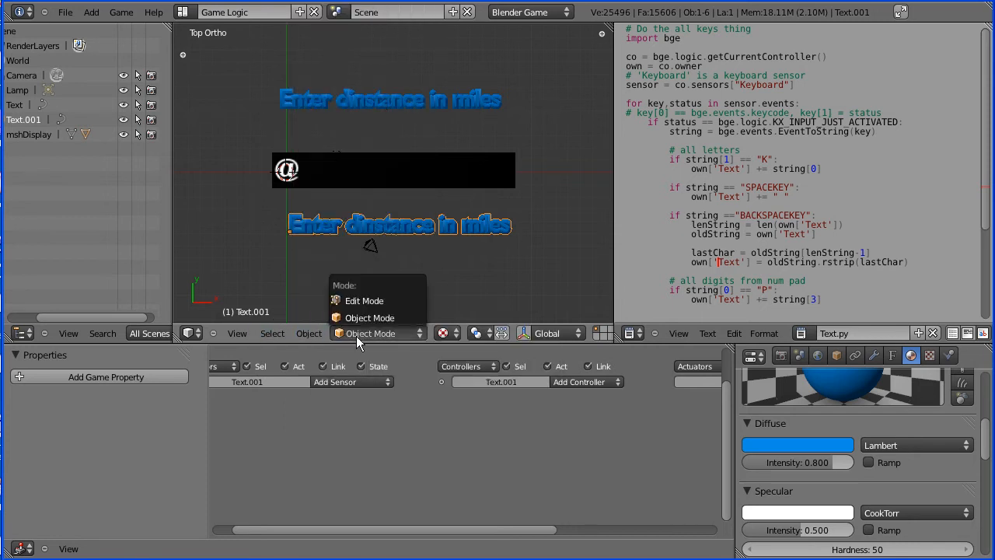
{"action": "left_click", "coordinate": [364, 302]}
{"action": "type", "text": "K"}
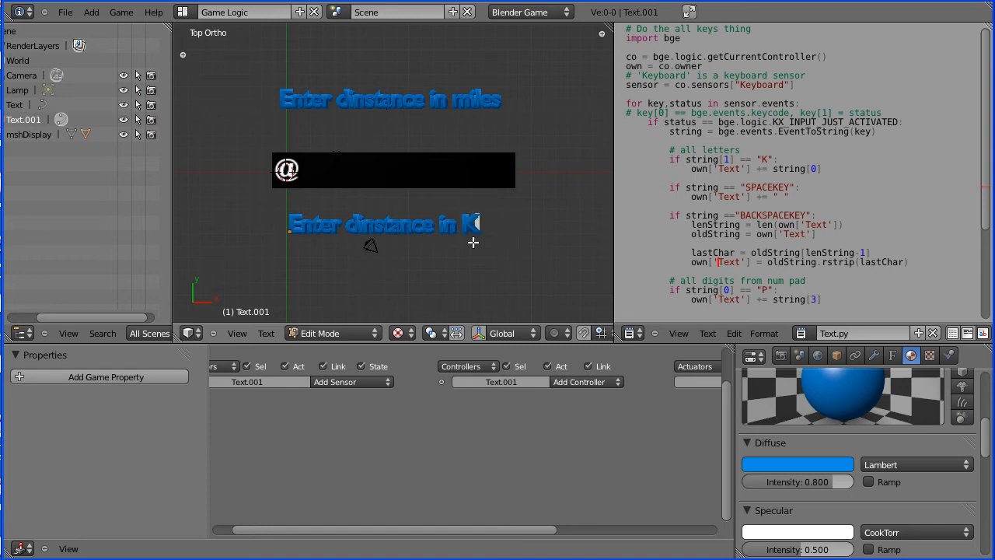
{"action": "type", "text": "m"}
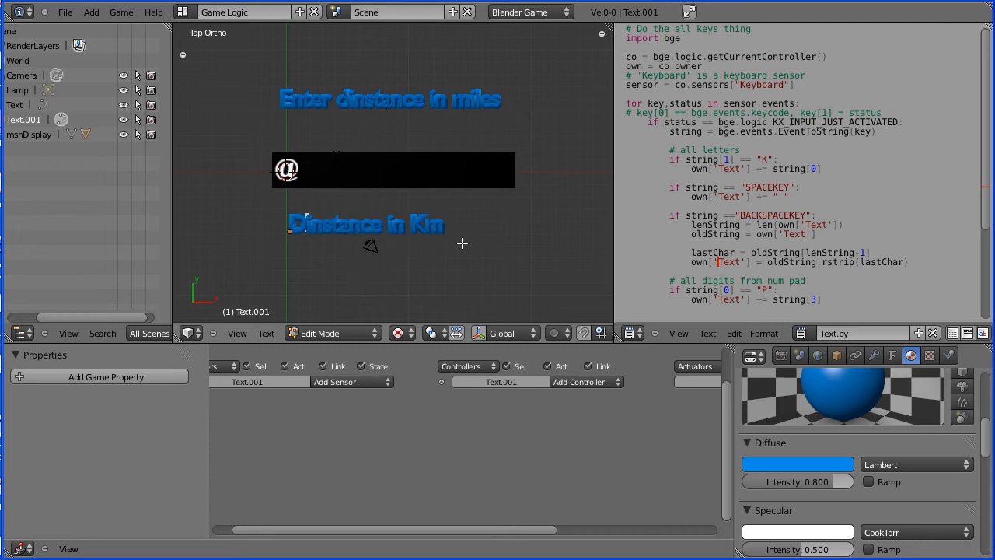
{"action": "left_click", "coordinate": [318, 333]}
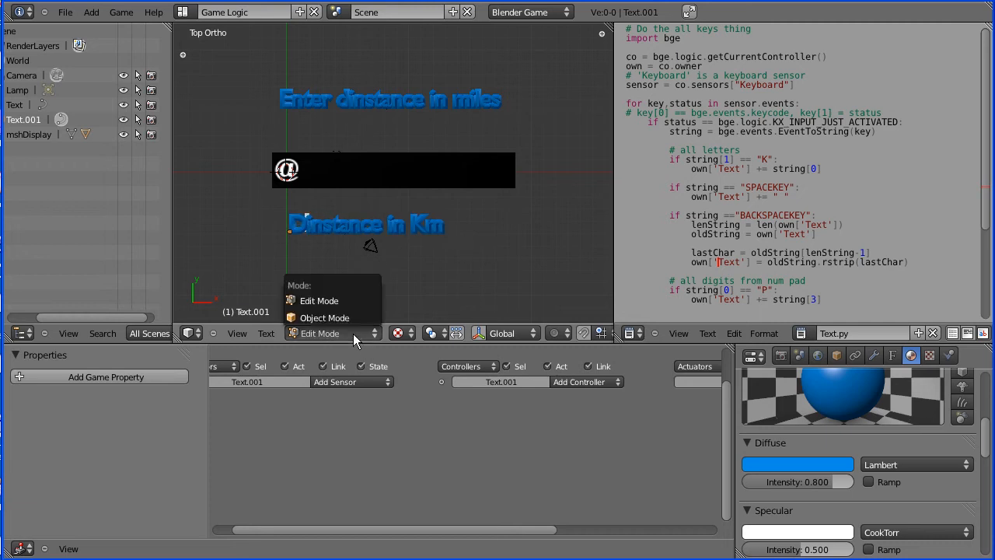
{"action": "left_click", "coordinate": [323, 317]}
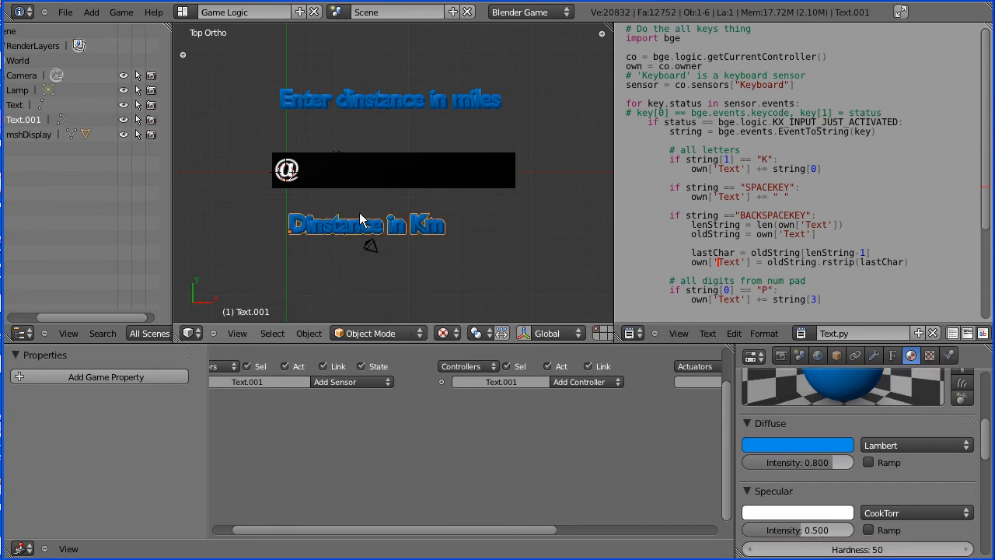
{"action": "mouse_move", "coordinate": [359, 186]}
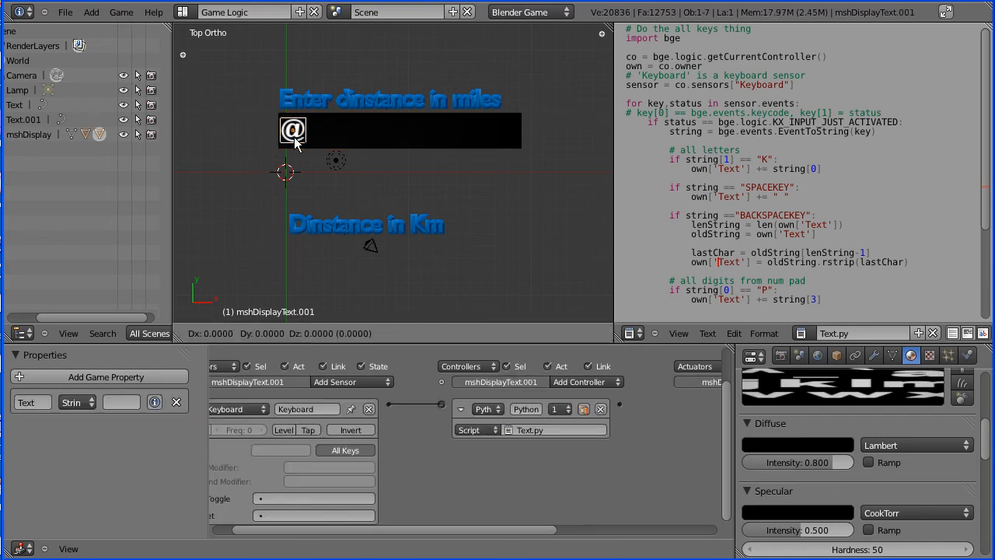
Step: Move the duplicated @ display text down under the Km label and show its object settings
{"action": "left_click_drag", "start_coordinate": [293, 131], "coordinate": [302, 255]}
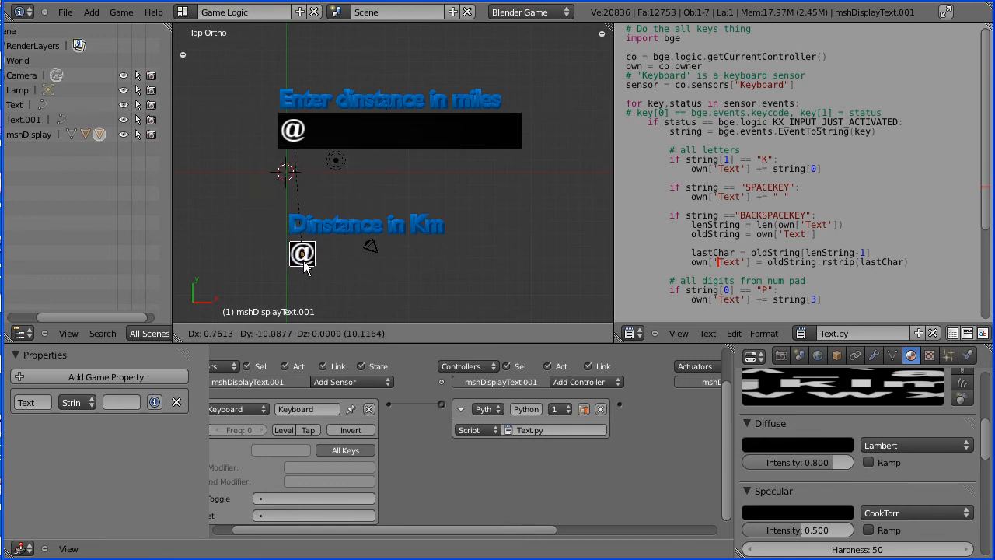
{"action": "left_click", "coordinate": [301, 254]}
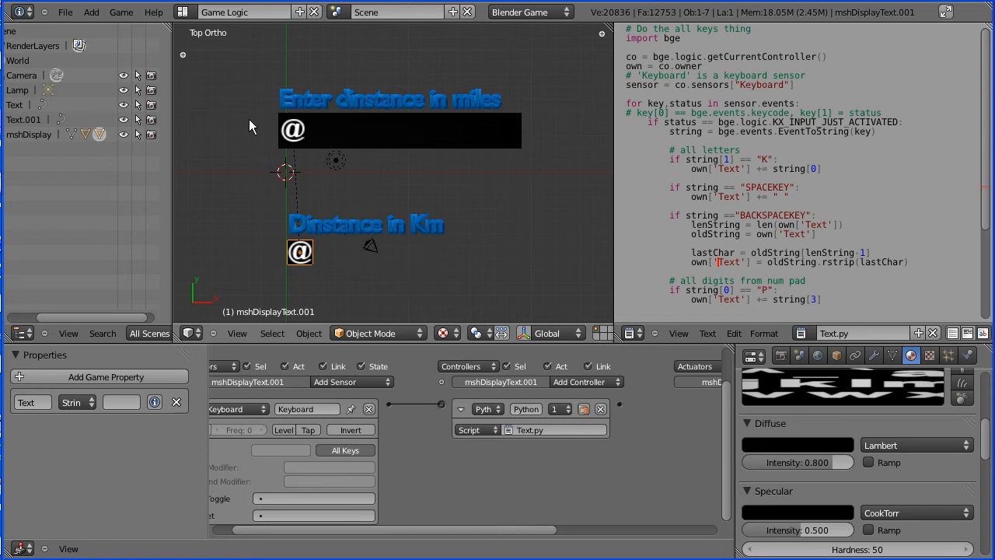
{"action": "mouse_move", "coordinate": [466, 141]}
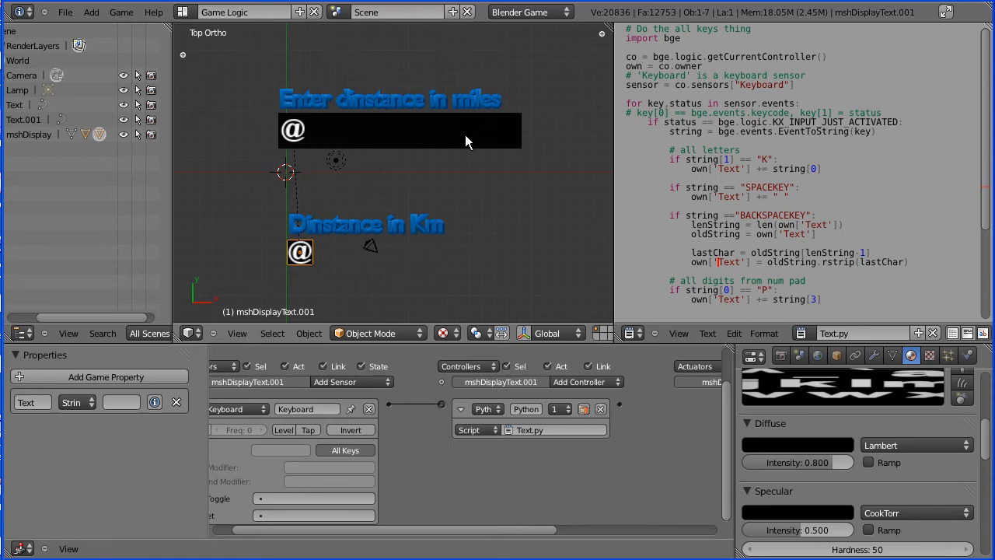
{"action": "mouse_move", "coordinate": [289, 101]}
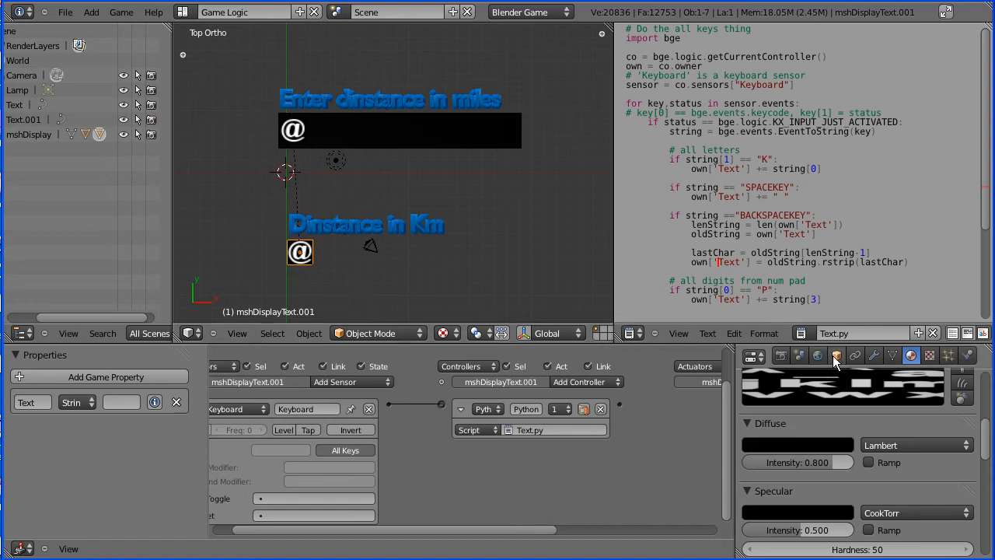
{"action": "left_click", "coordinate": [837, 355]}
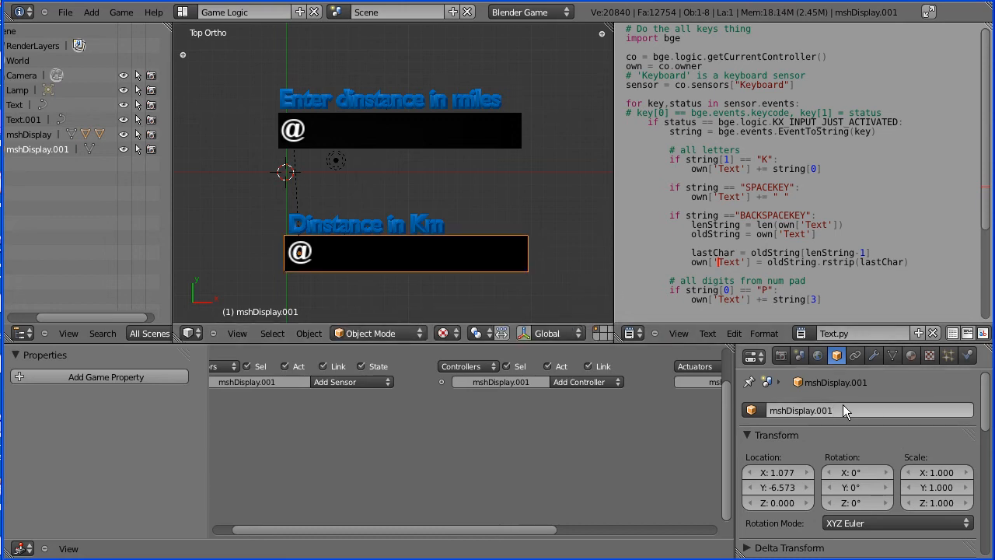
Step: Rename the km display box, parent the @ text to mshDisplay2 and move the text into the box
{"action": "double_click", "coordinate": [801, 411]}
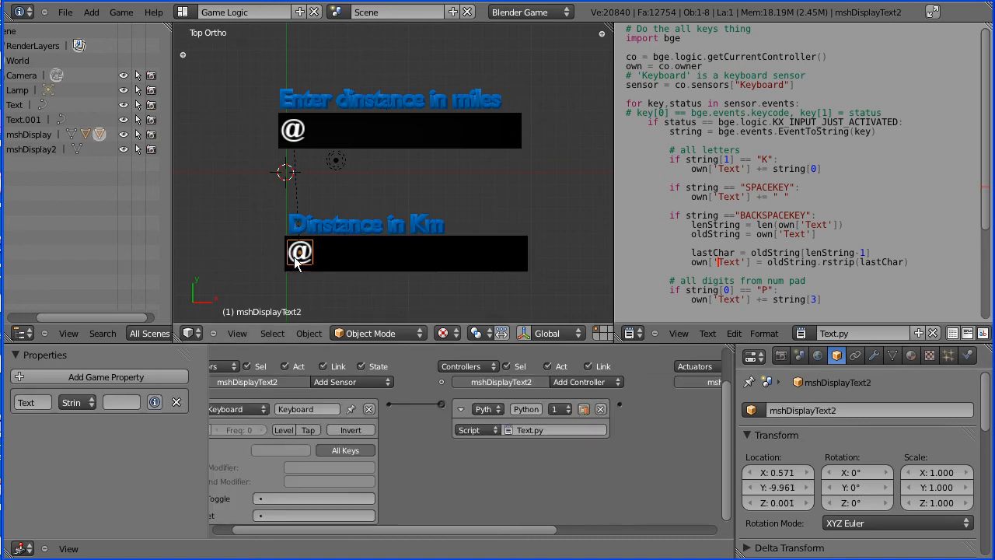
{"action": "mouse_move", "coordinate": [893, 459]}
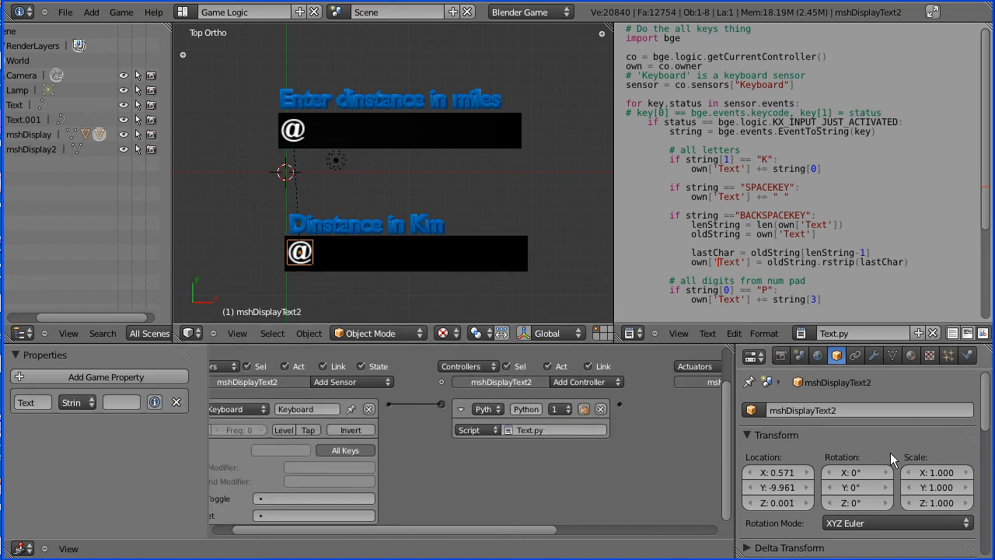
{"action": "scroll", "scroll_direction": "down", "scroll_amount": 3}
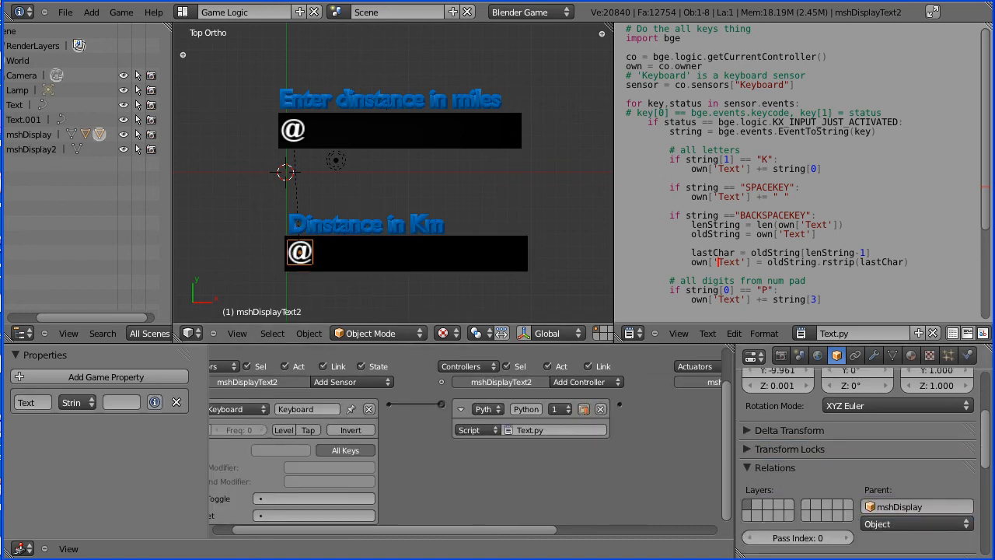
{"action": "left_click", "coordinate": [916, 507]}
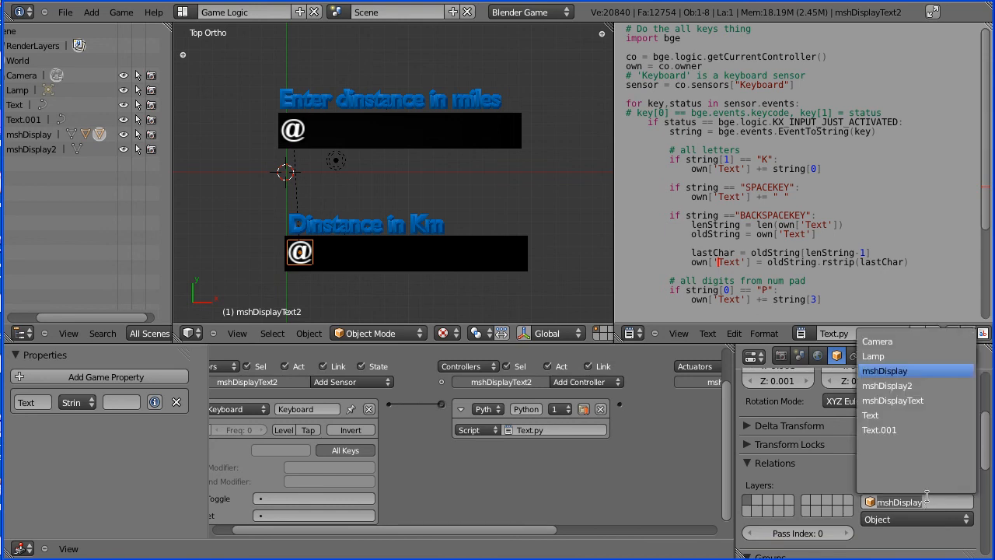
{"action": "left_click", "coordinate": [886, 385]}
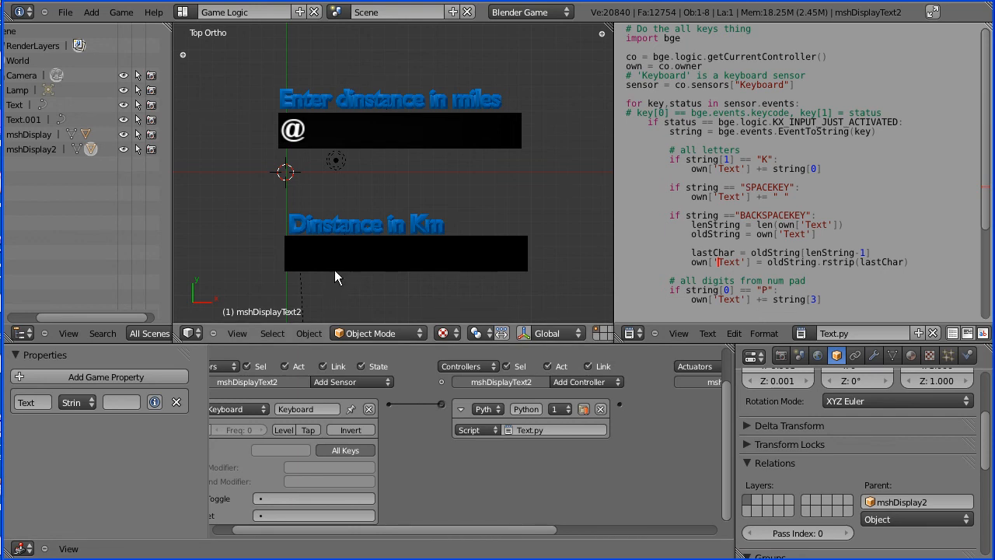
{"action": "mouse_move", "coordinate": [501, 303]}
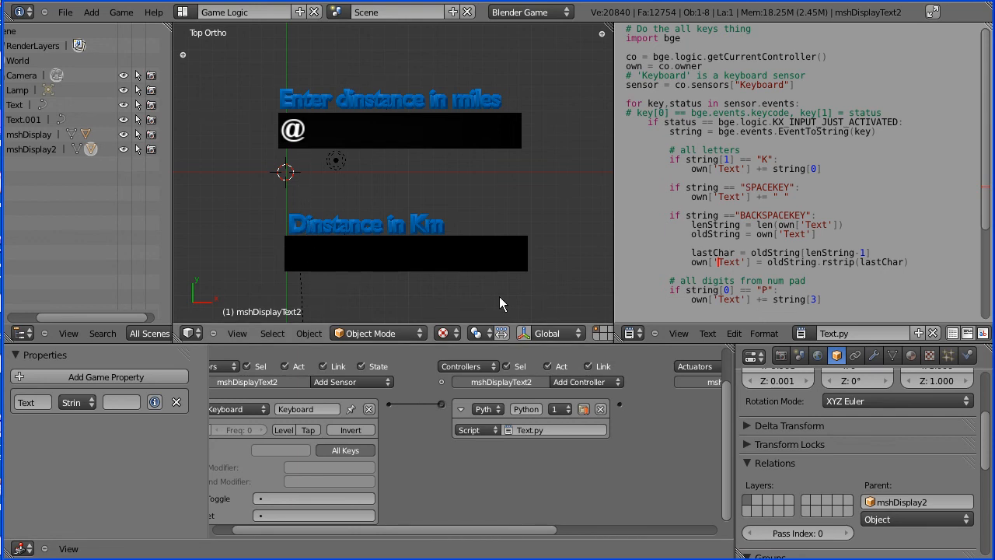
{"action": "mouse_move", "coordinate": [563, 270]}
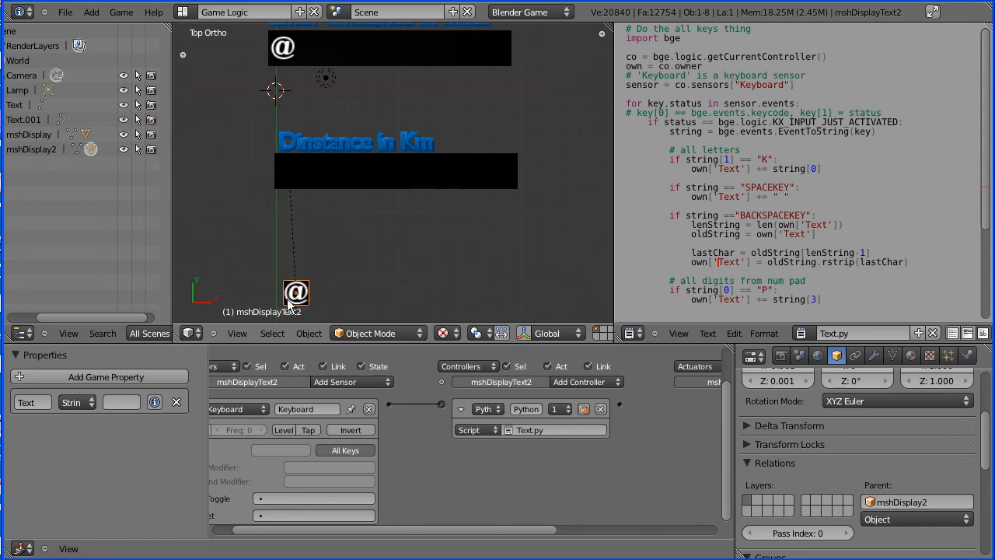
{"action": "left_click_drag", "start_coordinate": [295, 294], "coordinate": [295, 185]}
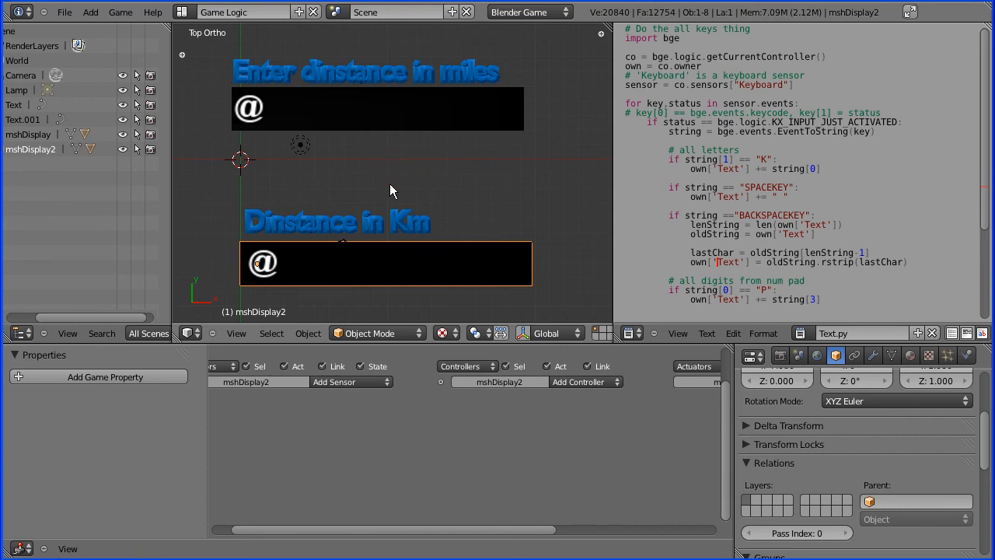
{"action": "mouse_move", "coordinate": [629, 167]}
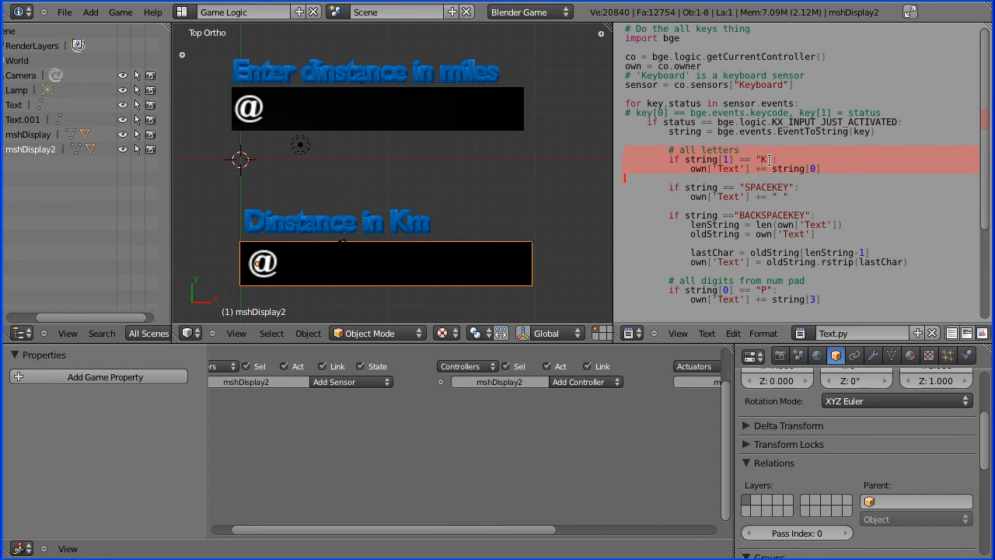
{"action": "left_click", "coordinate": [650, 187]}
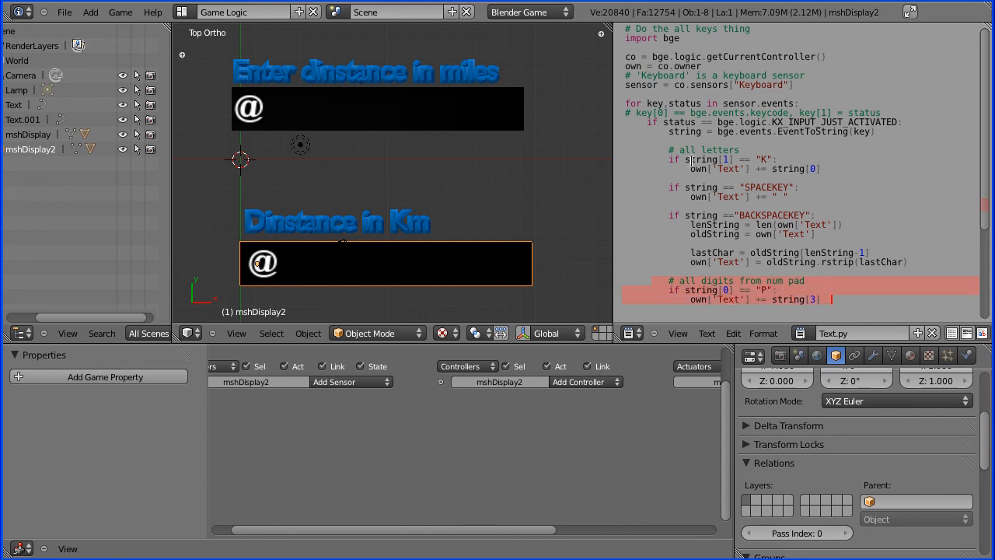
{"action": "mouse_move", "coordinate": [728, 196]}
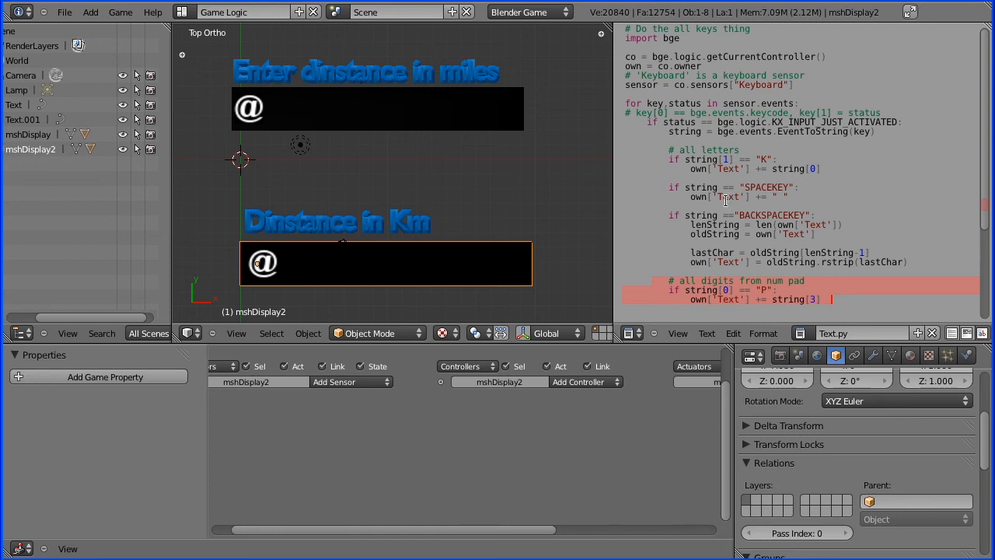
{"action": "mouse_move", "coordinate": [721, 211]}
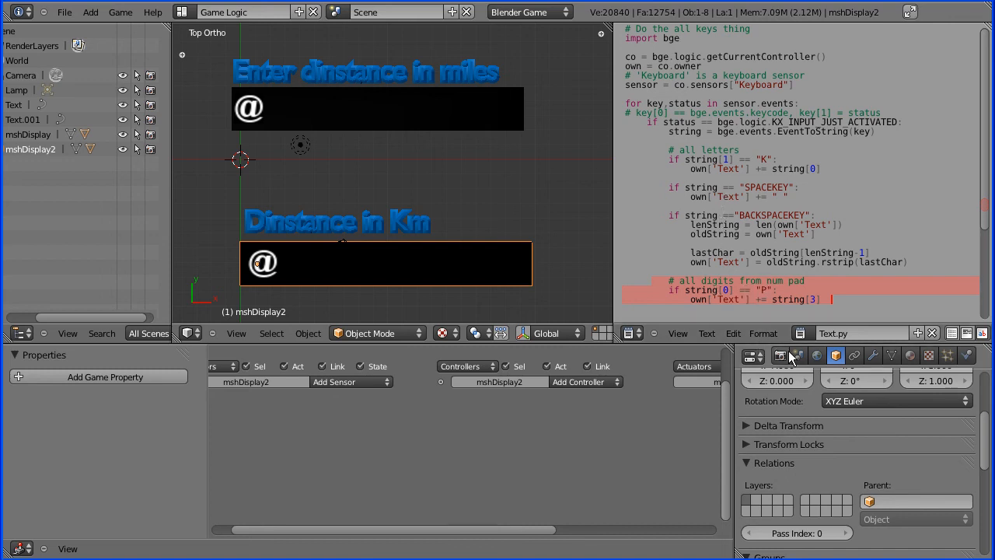
Step: Start the game from the Render settings and enter 478 on the numpad
{"action": "left_click", "coordinate": [780, 354]}
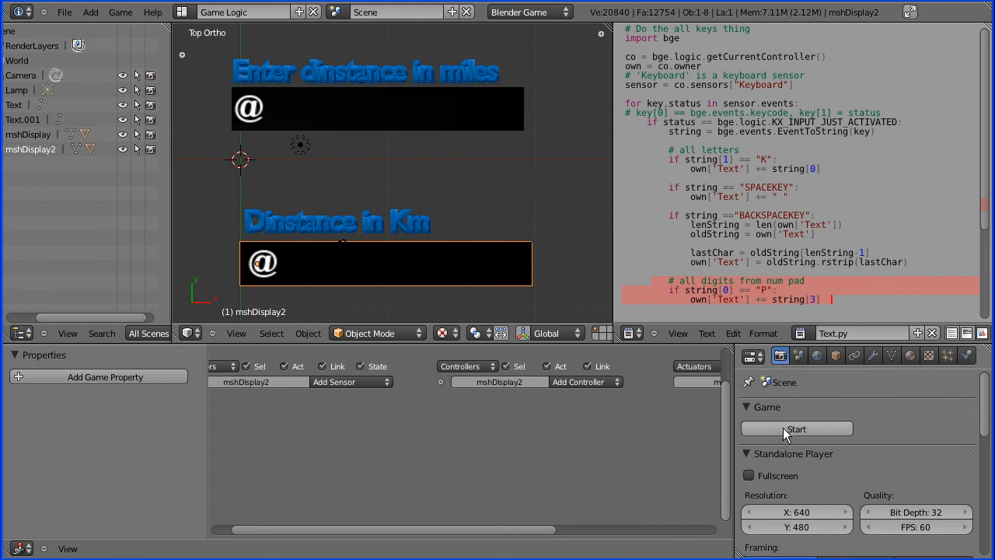
{"action": "left_click", "coordinate": [796, 429]}
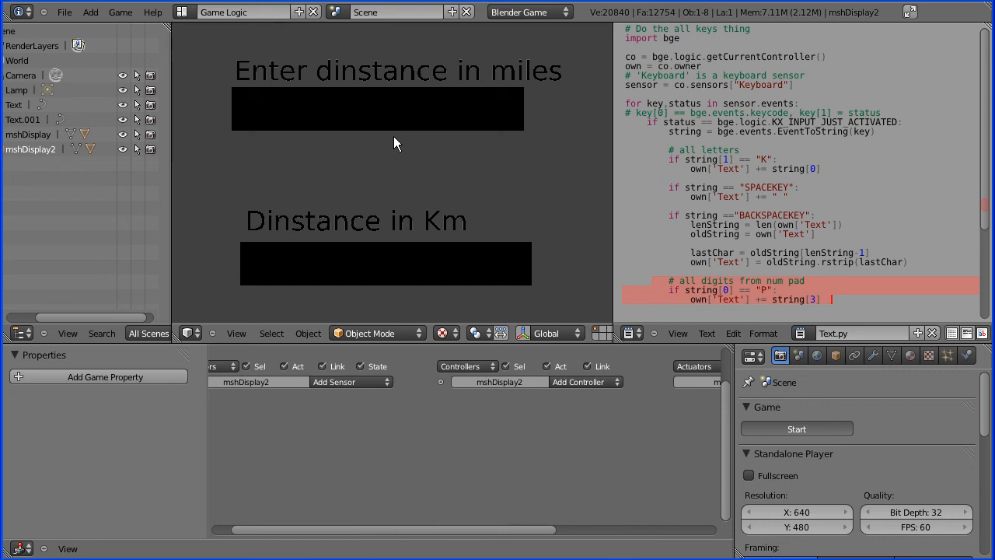
{"action": "type", "text": "478"}
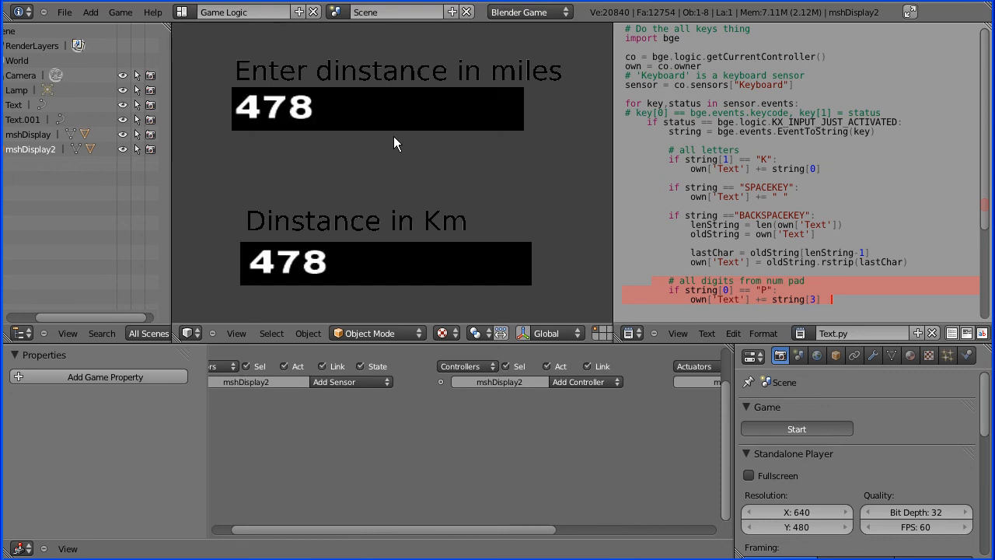
{"action": "mouse_move", "coordinate": [252, 125]}
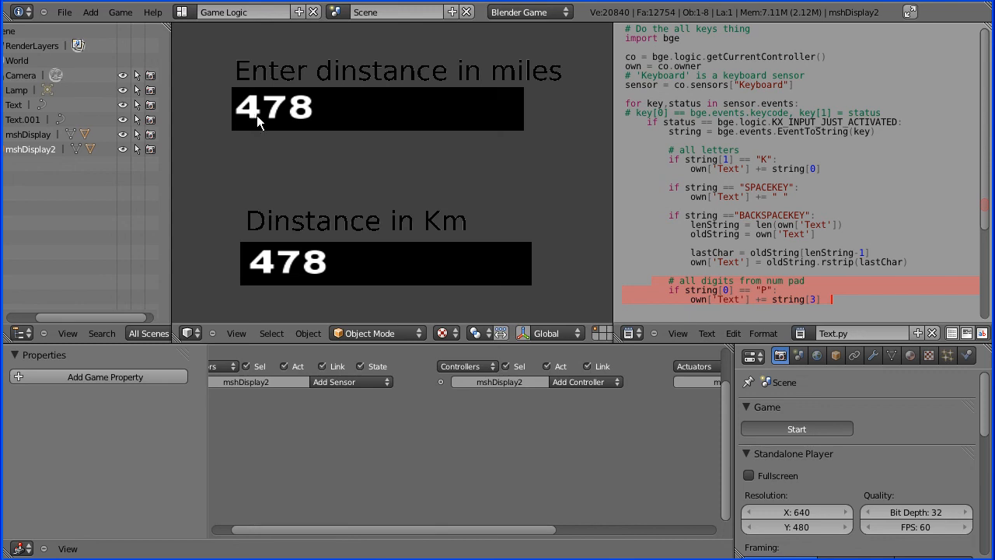
{"action": "mouse_move", "coordinate": [290, 134]}
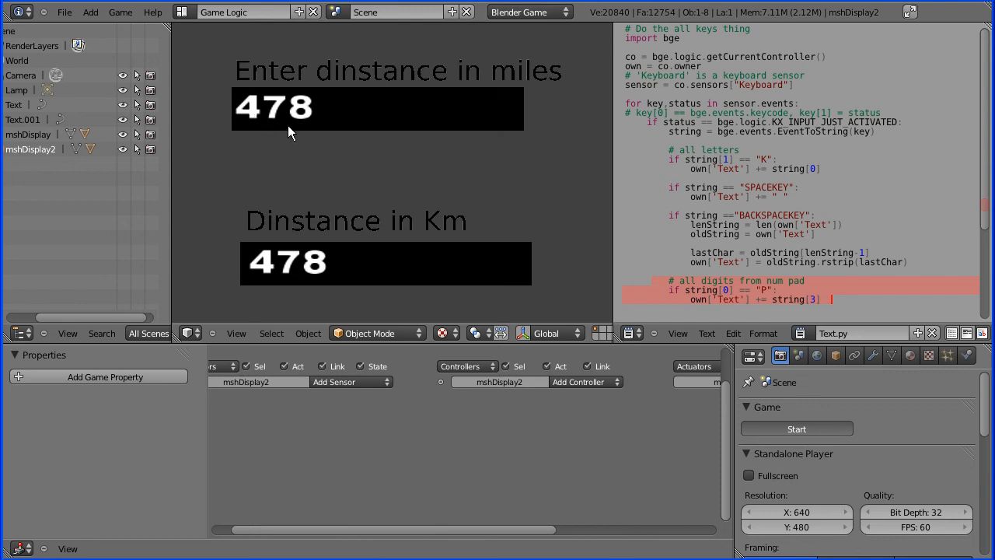